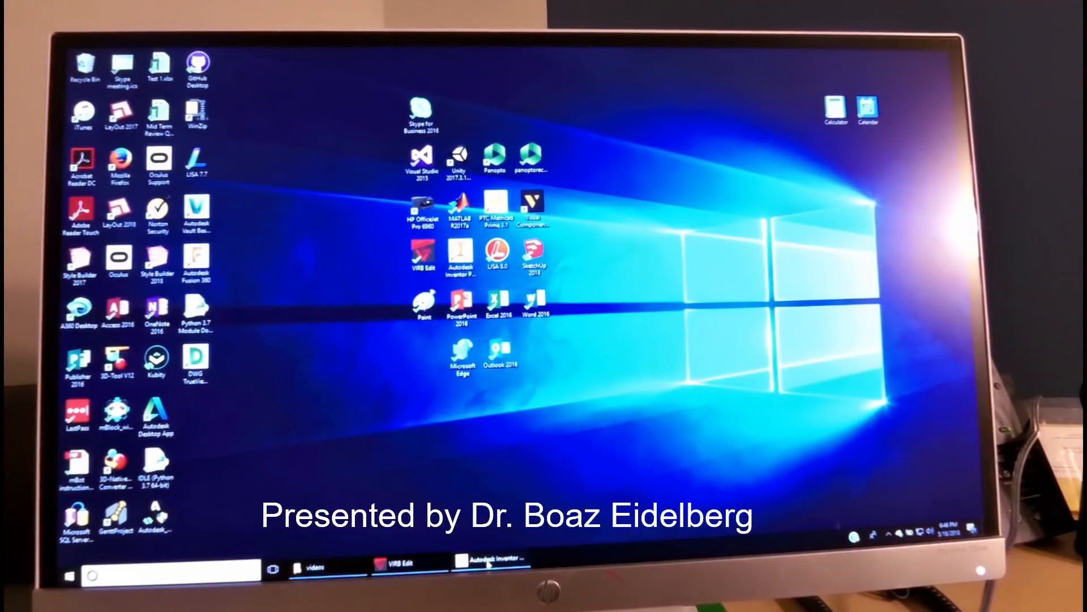
Launch LISA 8.0 from the desktop with its default single hex element.
{"action": "left_click", "coordinate": [490, 558]}
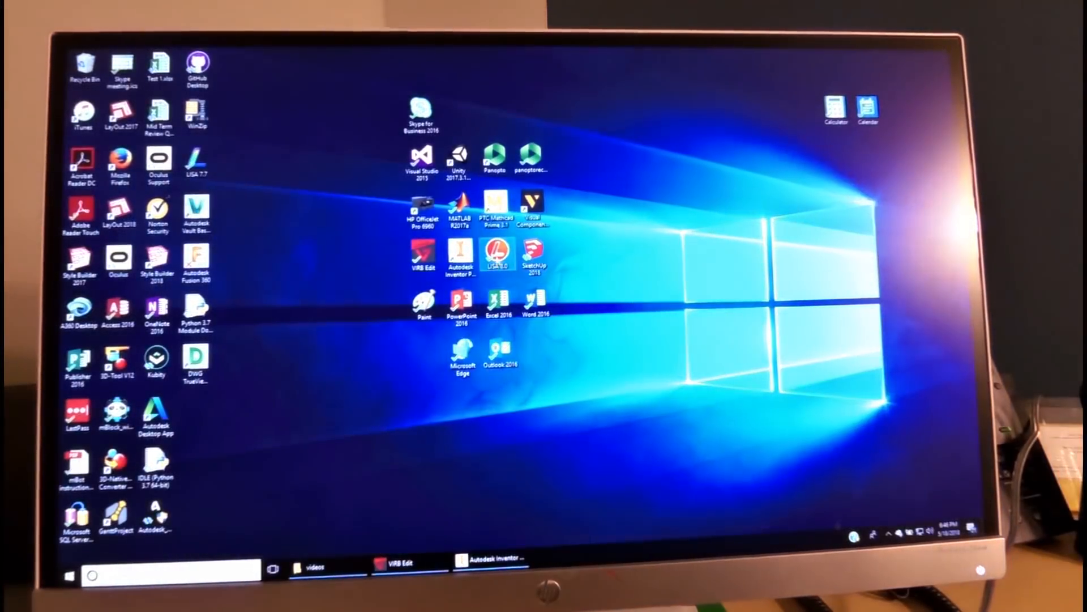
{"action": "double_click", "coordinate": [497, 251]}
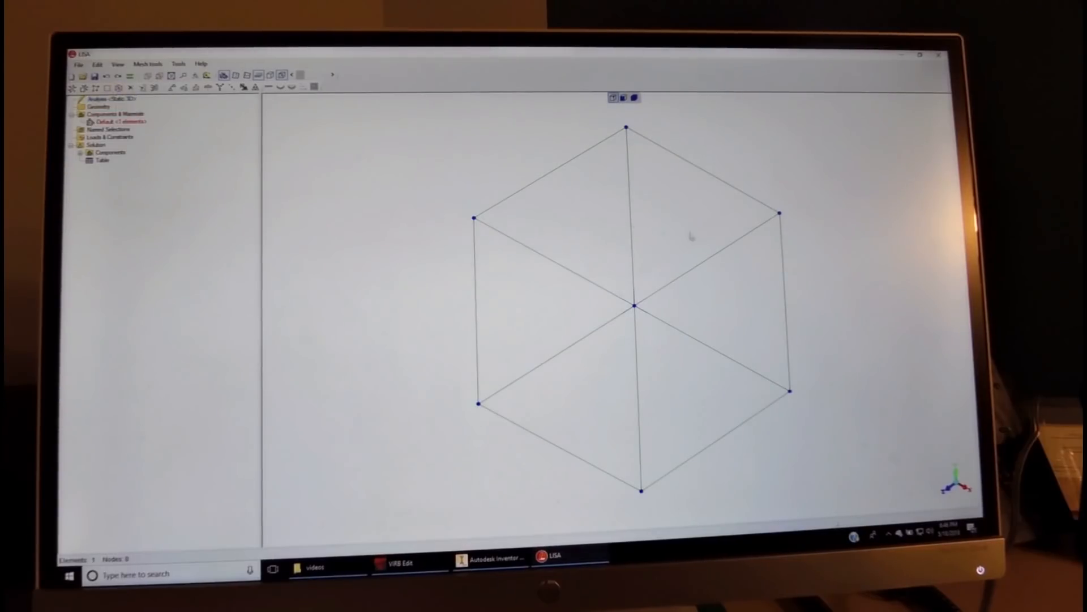
{"action": "mouse_move", "coordinate": [833, 261]}
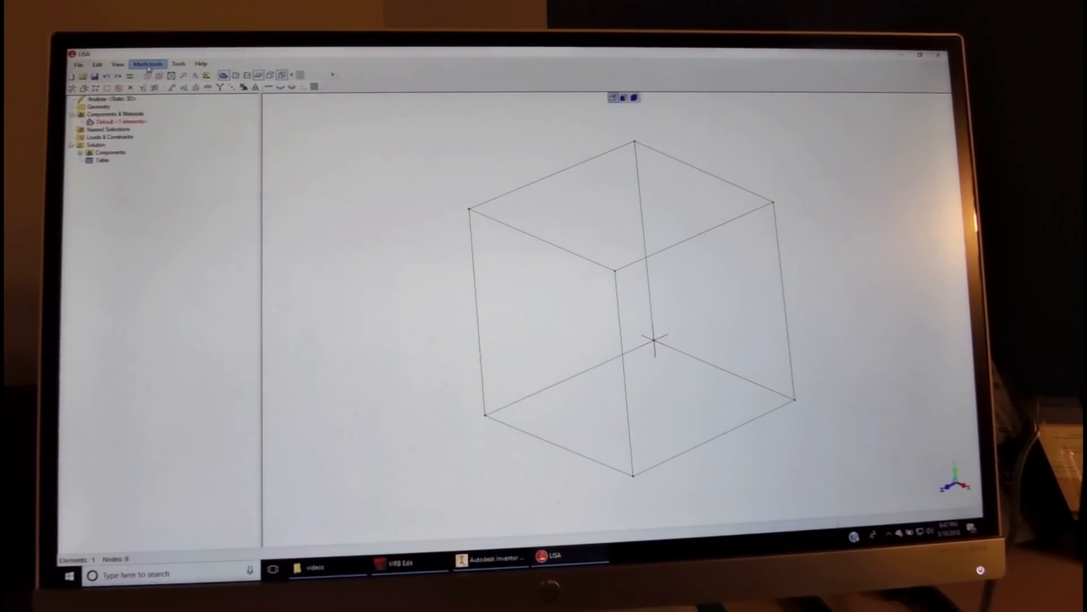
Scale the cube by factors X 0.02, Y 0.1, Z 1 into a slender beam.
{"action": "left_click", "coordinate": [147, 64]}
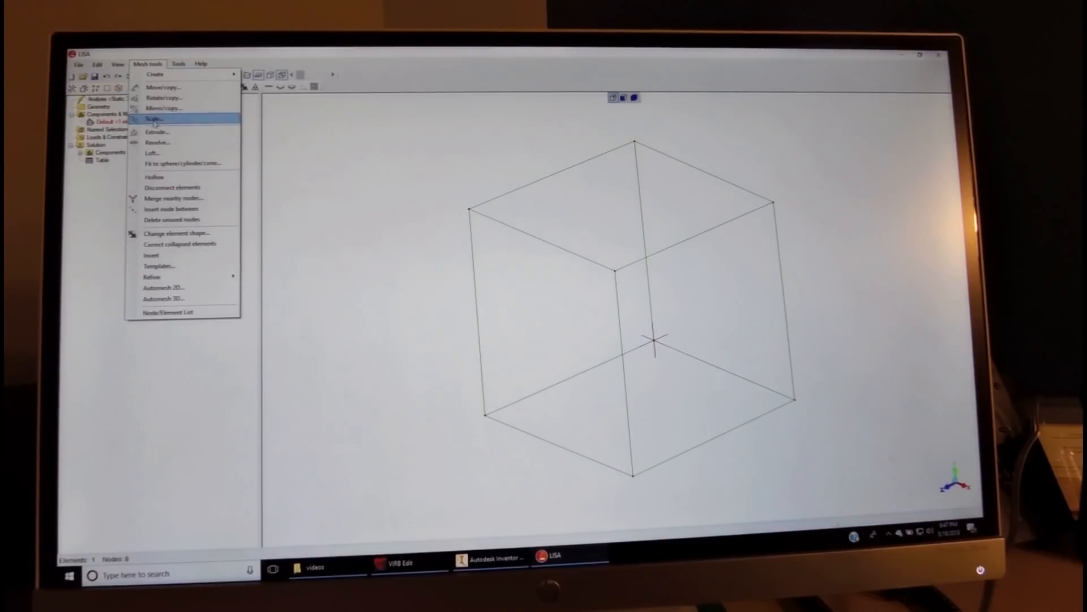
{"action": "left_click", "coordinate": [153, 119]}
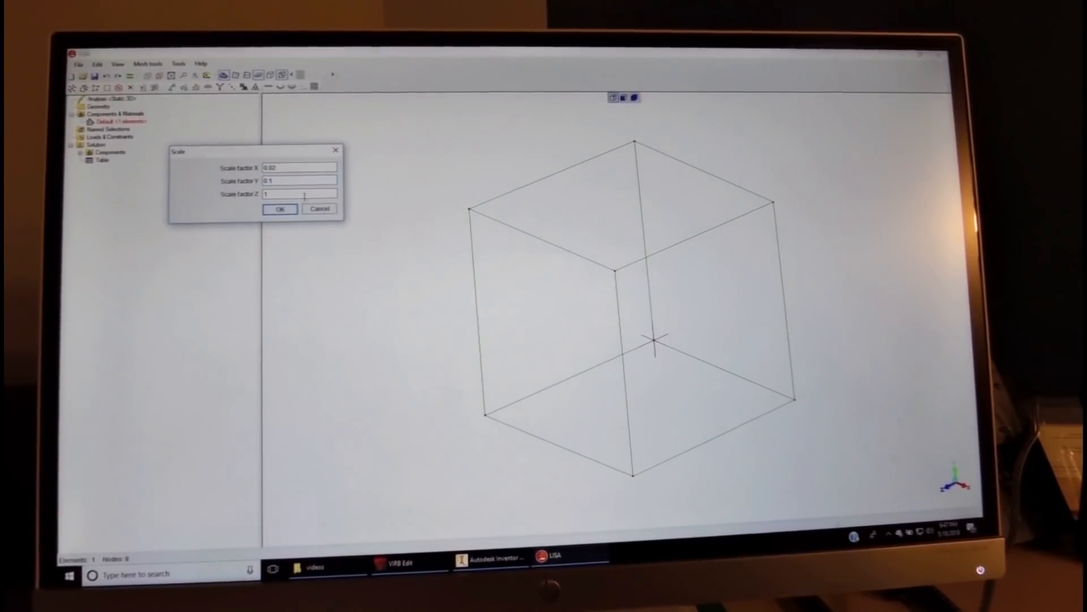
{"action": "left_click", "coordinate": [280, 208]}
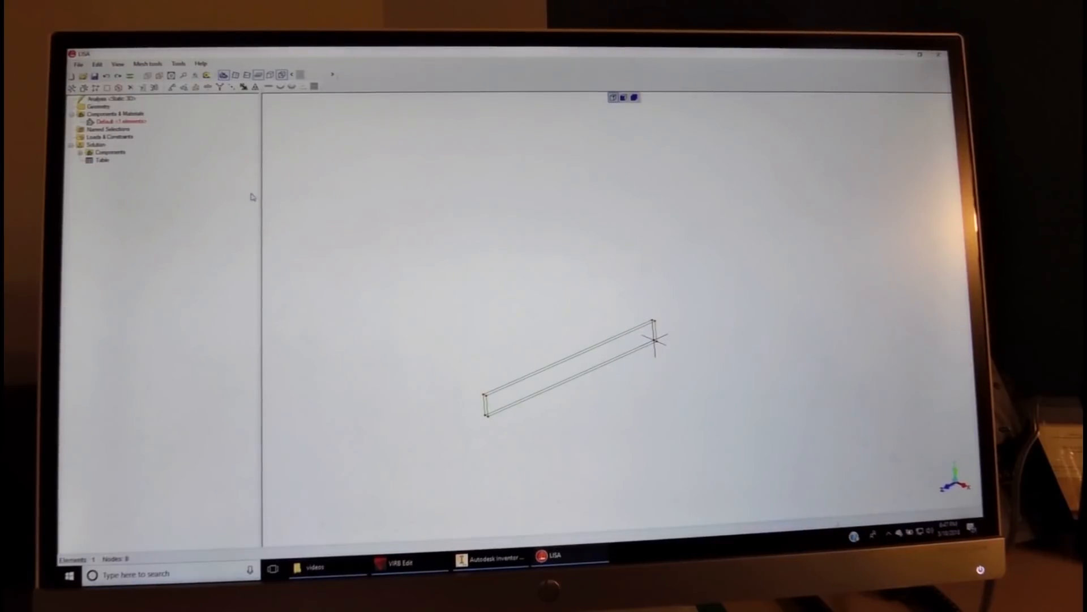
{"action": "mouse_move", "coordinate": [489, 305]}
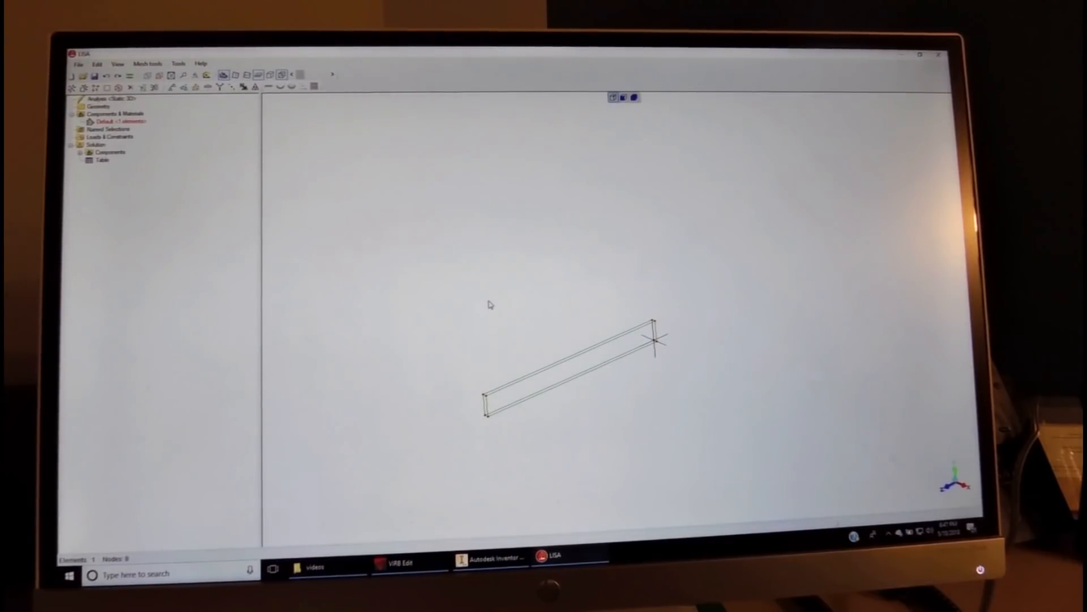
{"action": "mouse_move", "coordinate": [480, 279]}
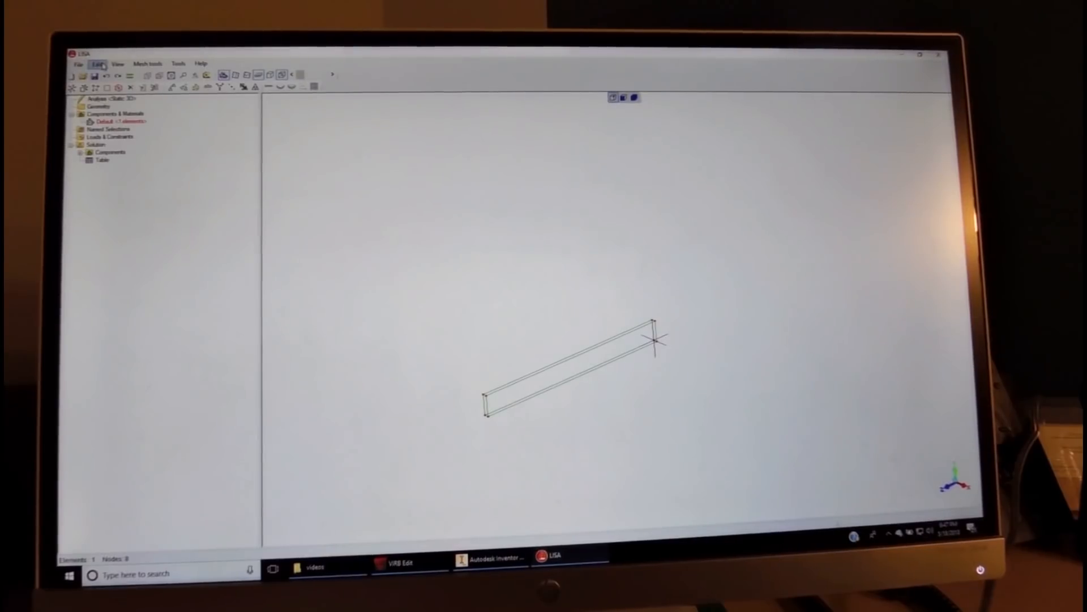
Select the whole model and apply a custom refinement of 2 × 5 × 10 subdivisions.
{"action": "left_click", "coordinate": [97, 63]}
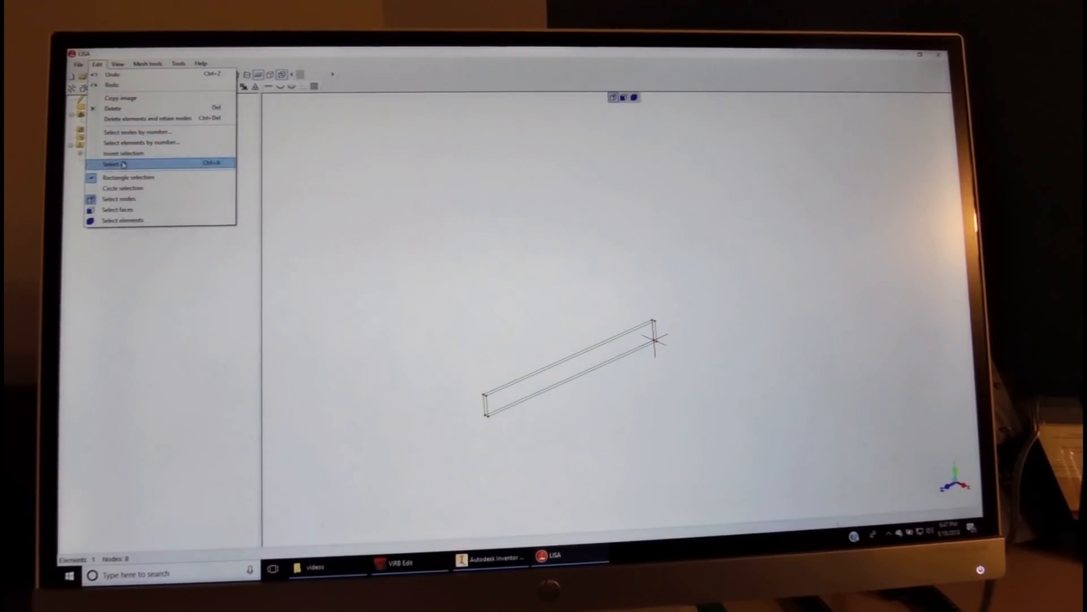
{"action": "left_click", "coordinate": [111, 163]}
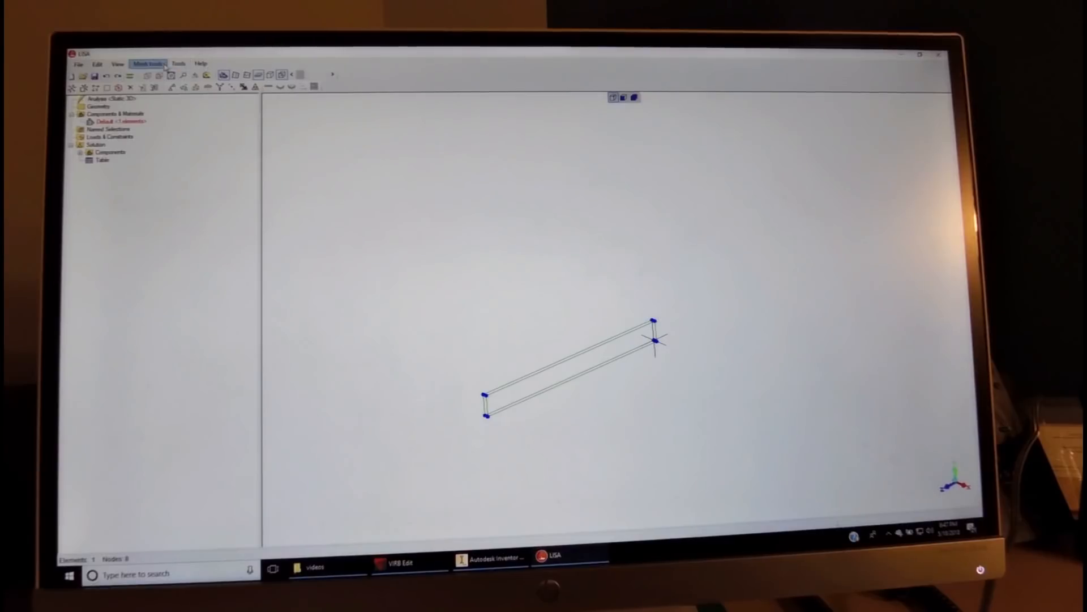
{"action": "left_click", "coordinate": [147, 64]}
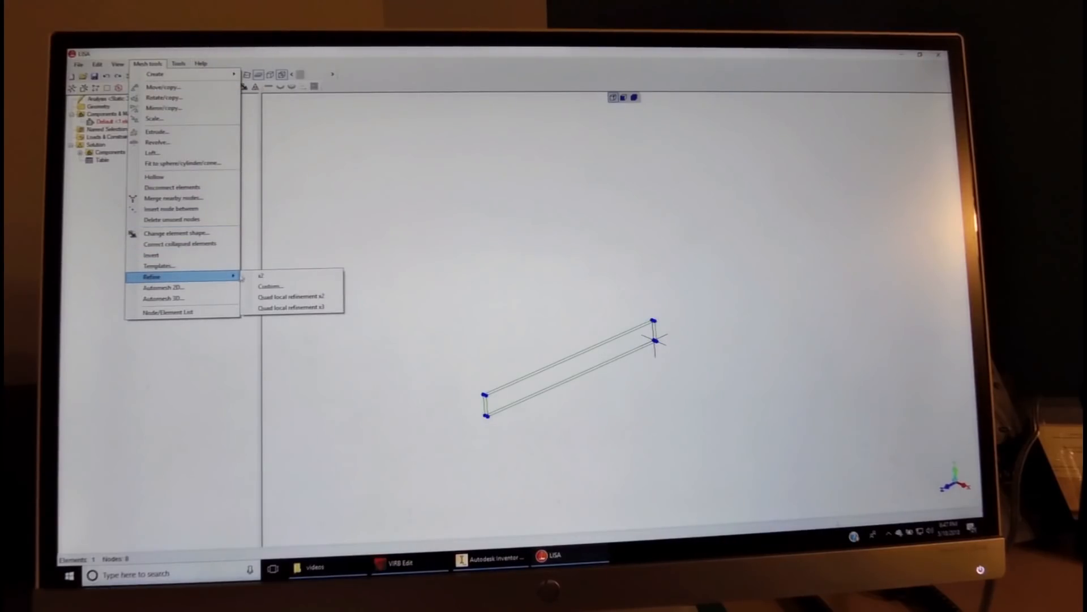
{"action": "left_click", "coordinate": [269, 285]}
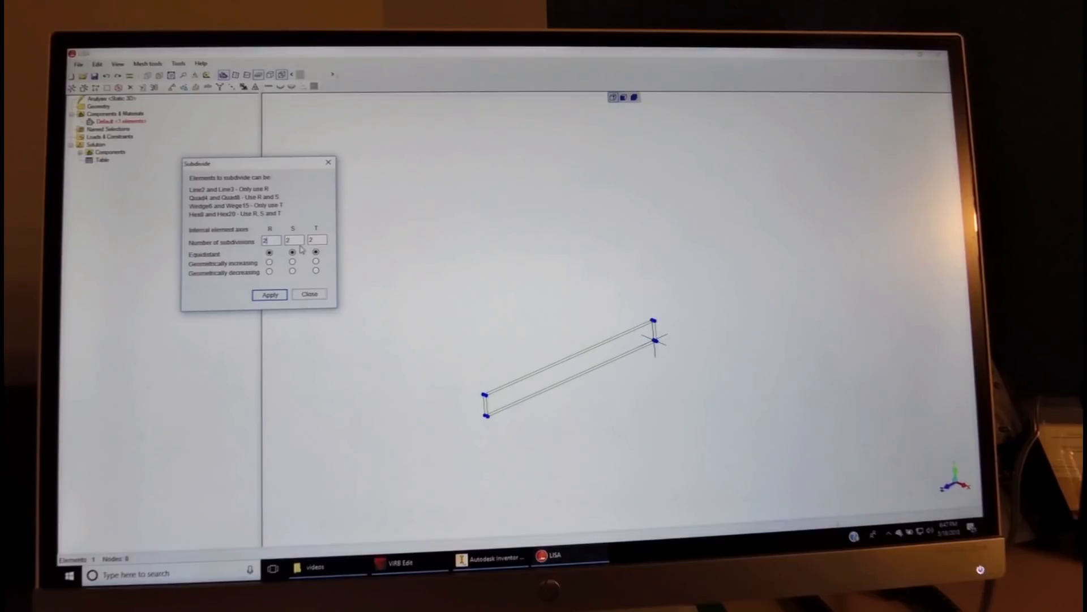
{"action": "left_click", "coordinate": [295, 239]}
{"action": "type", "text": "5"}
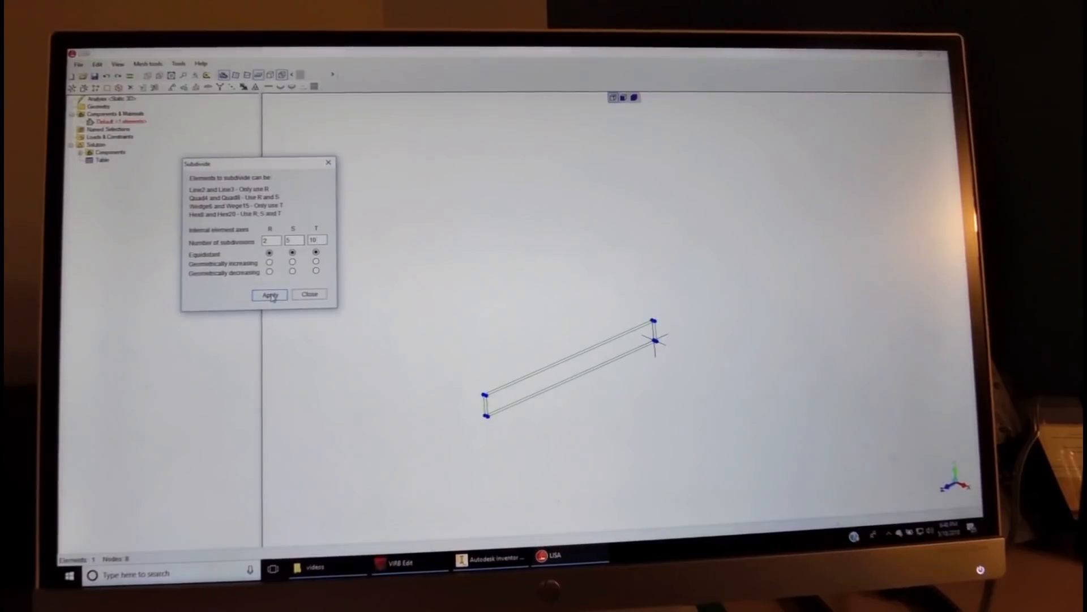
{"action": "left_click", "coordinate": [270, 294]}
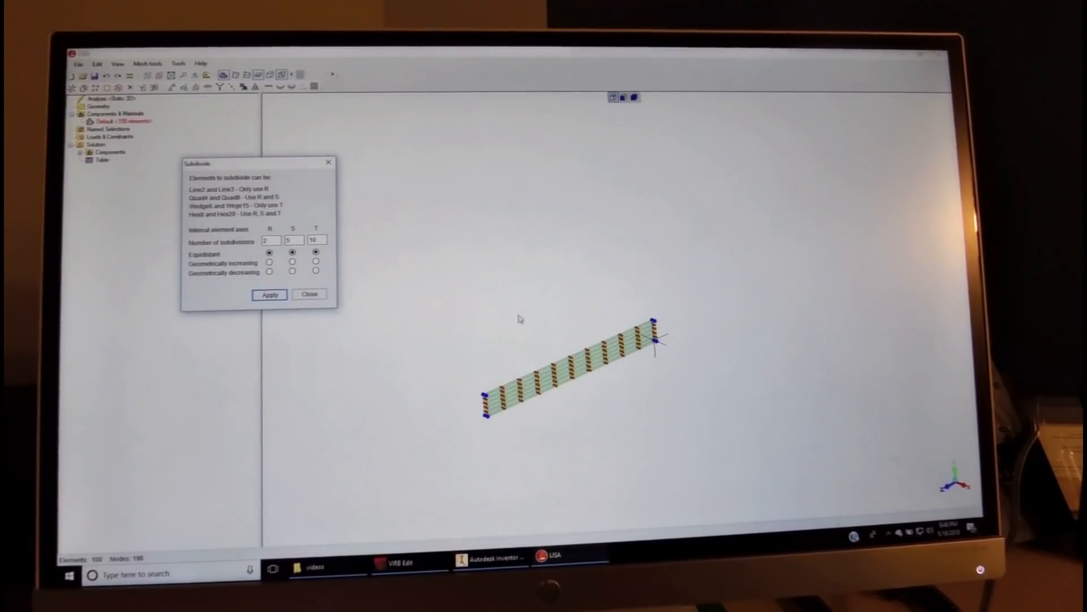
{"action": "left_click", "coordinate": [309, 294]}
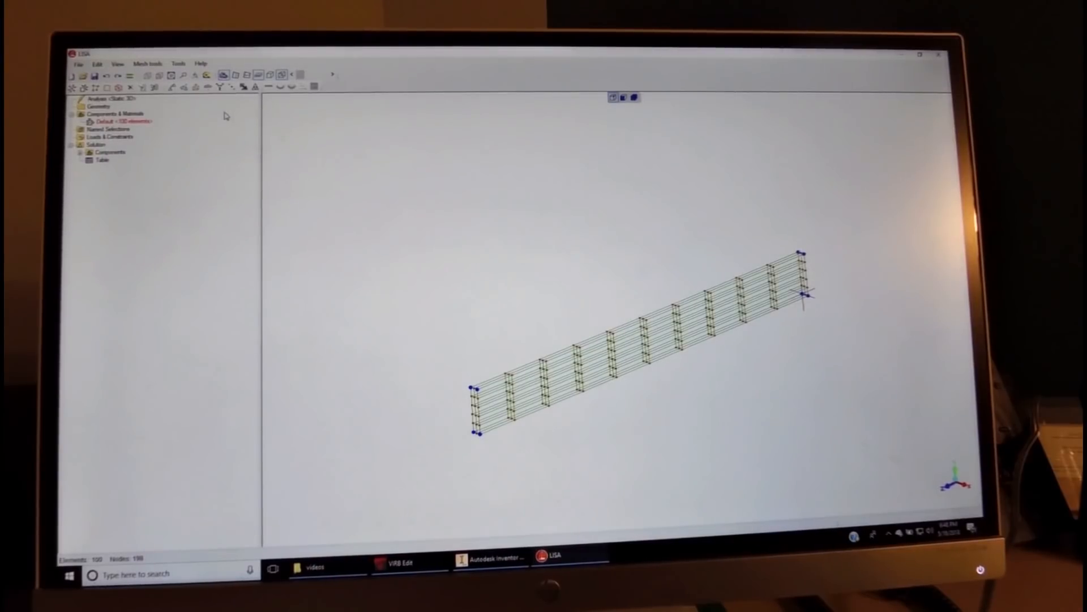
{"action": "left_click", "coordinate": [111, 99]}
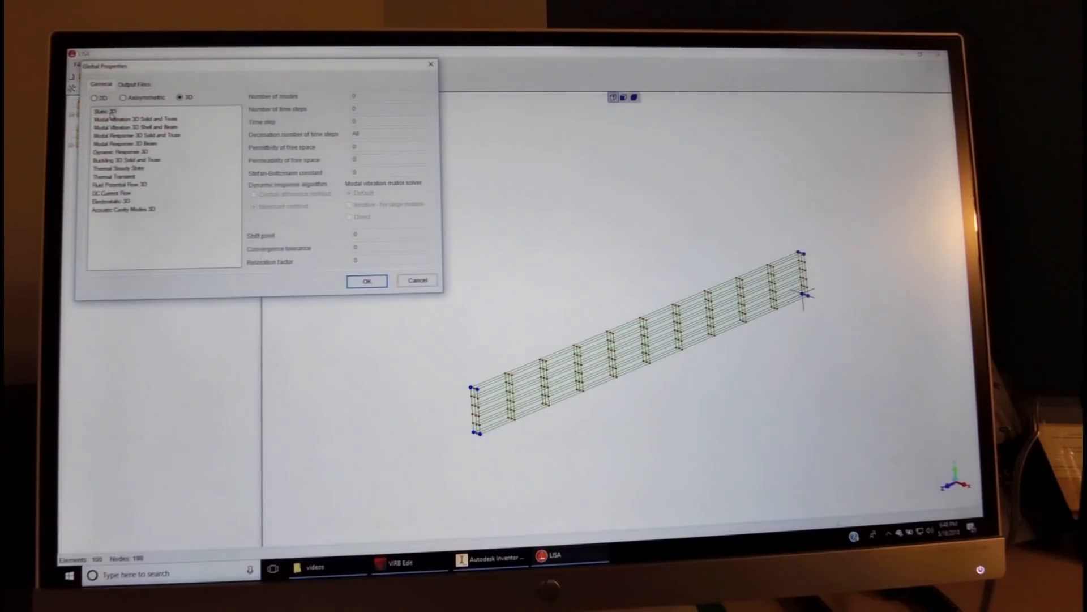
{"action": "left_click", "coordinate": [105, 110]}
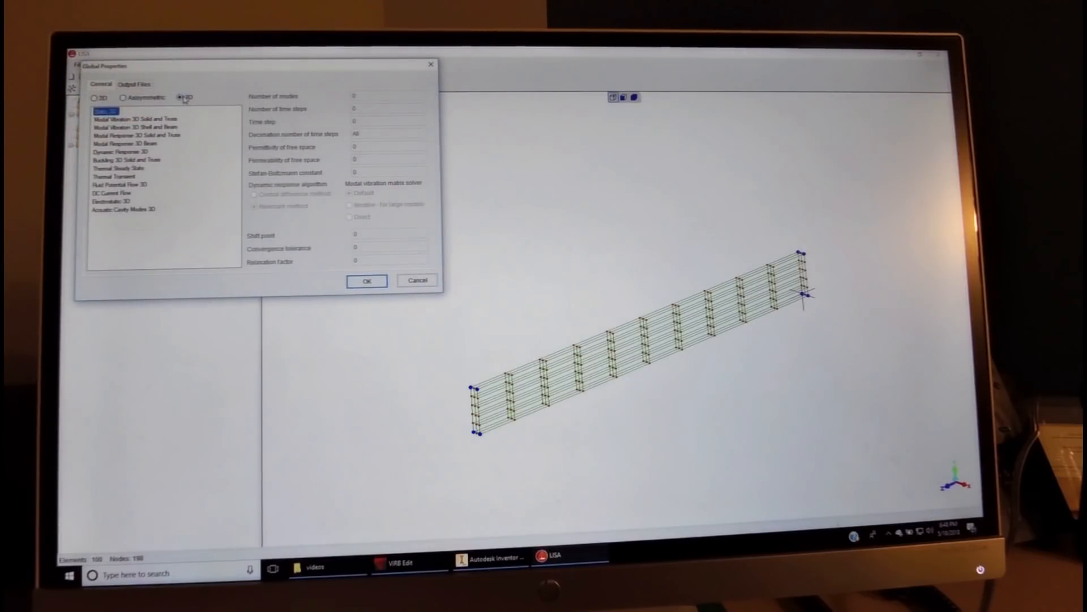
{"action": "left_click", "coordinate": [367, 281]}
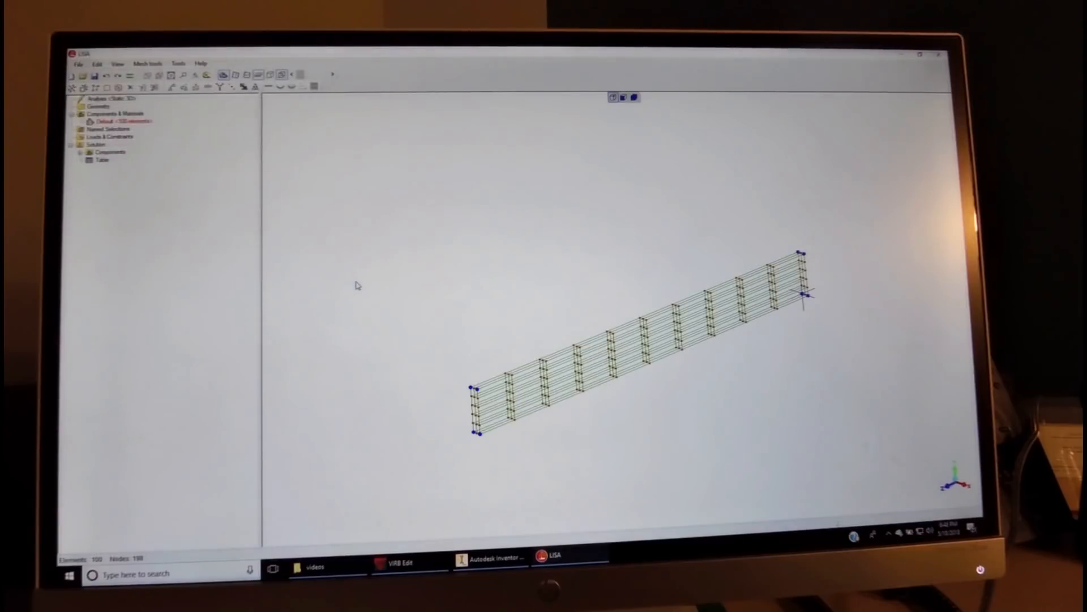
{"action": "mouse_move", "coordinate": [329, 418]}
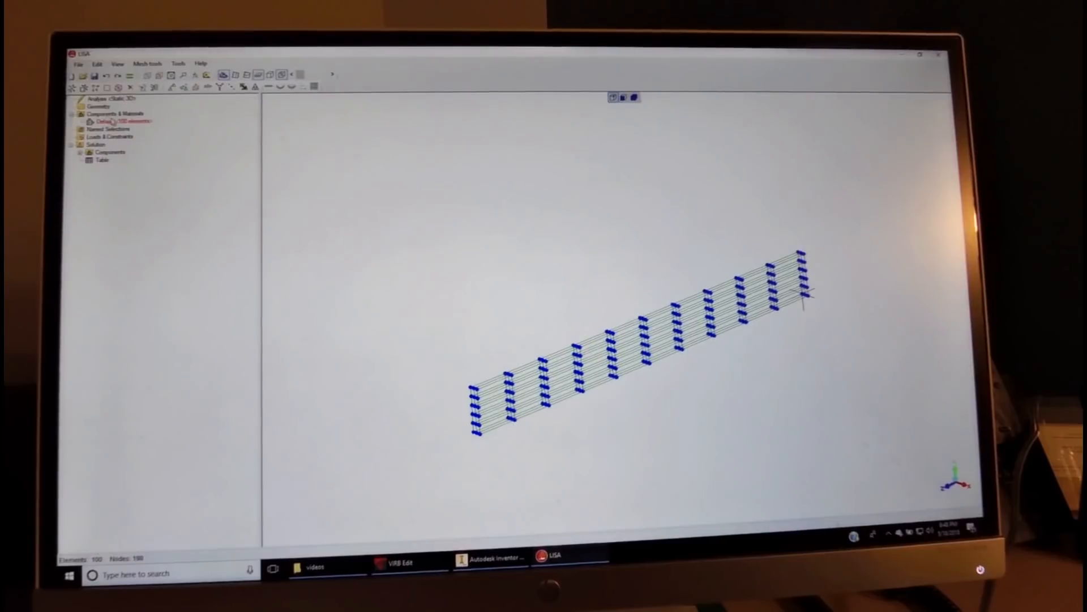
{"action": "right_click", "coordinate": [114, 122]}
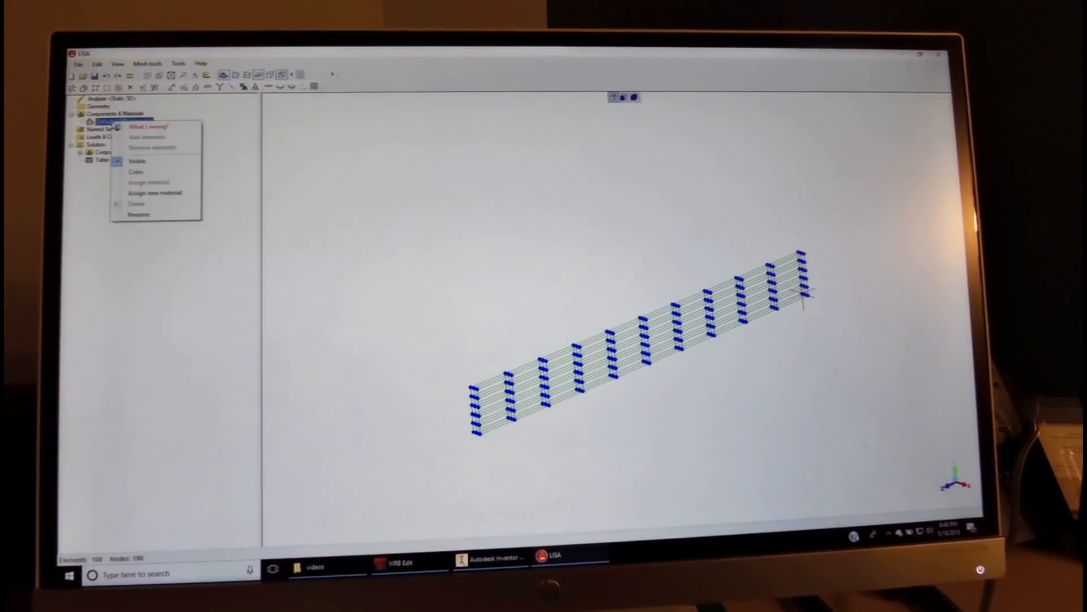
{"action": "left_click", "coordinate": [155, 192]}
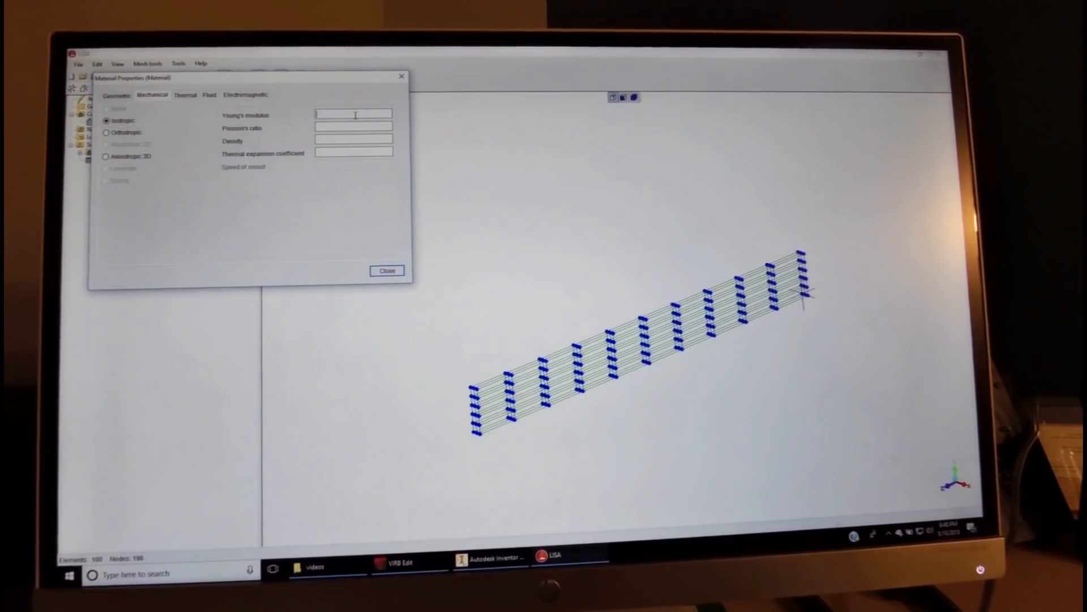
{"action": "type", "text": "70"}
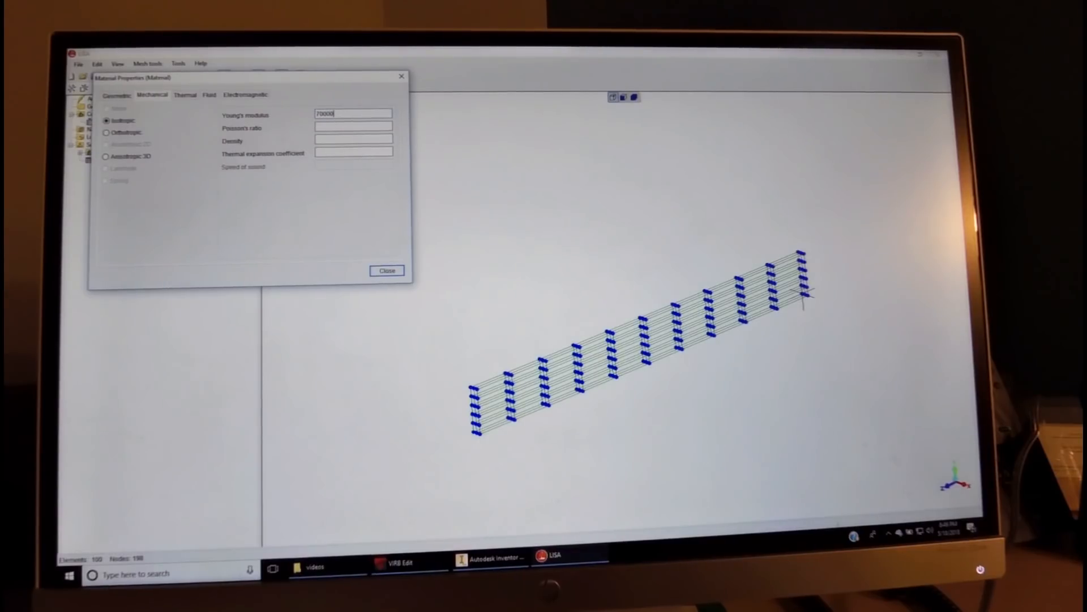
{"action": "type", "text": "000000000"}
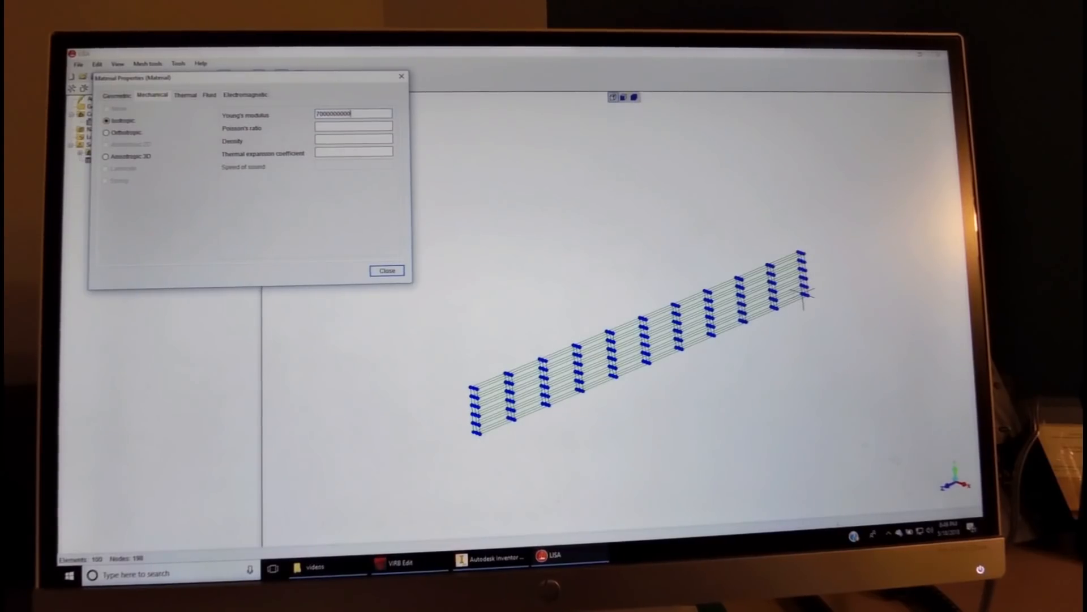
{"action": "left_click", "coordinate": [352, 127]}
{"action": "type", "text": "0."}
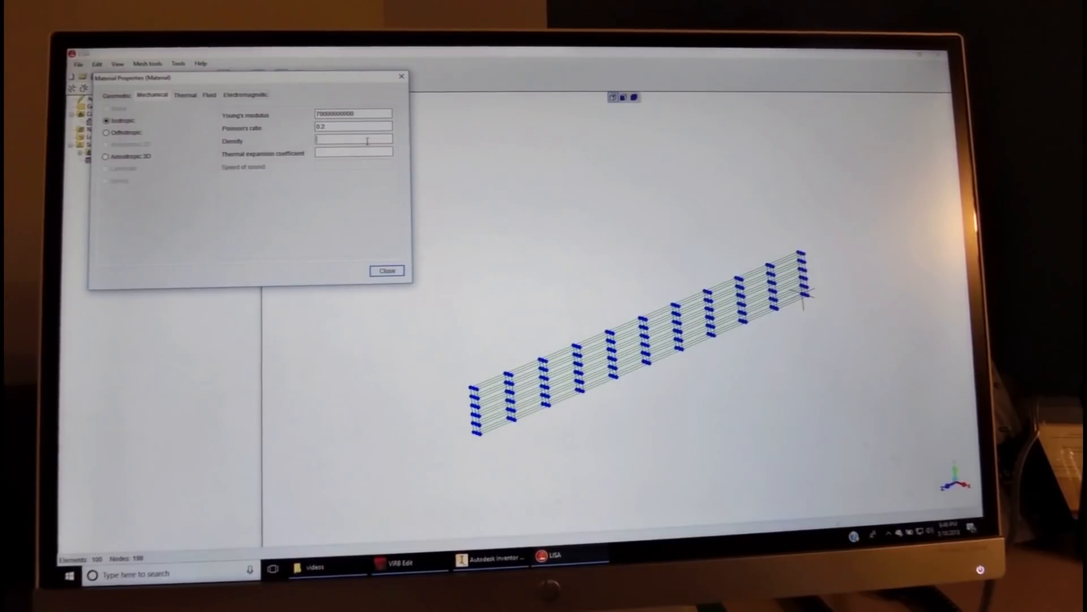
{"action": "type", "text": "2700"}
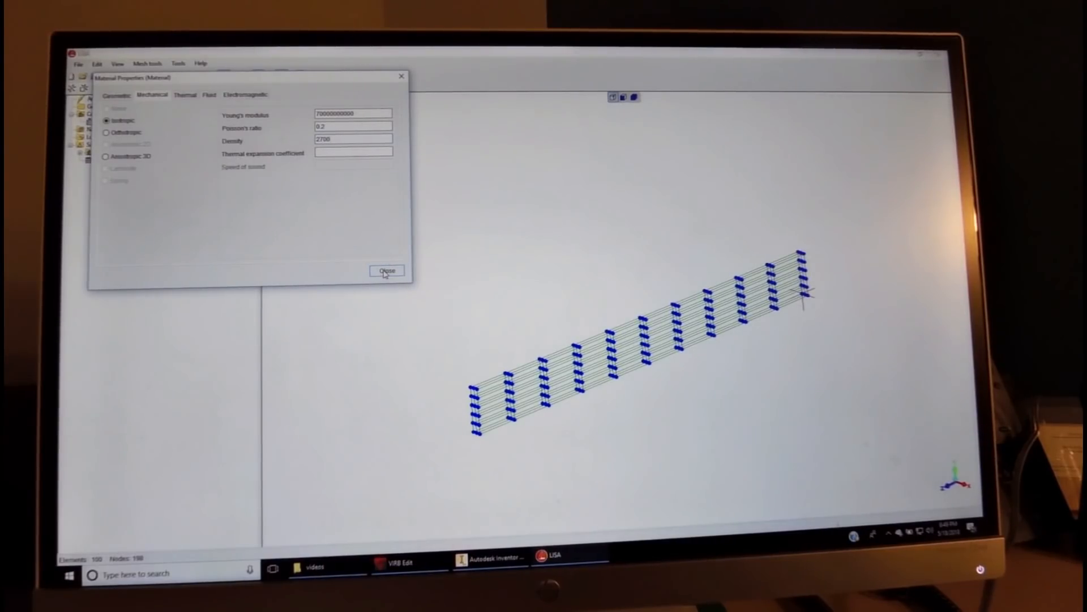
{"action": "left_click", "coordinate": [388, 270]}
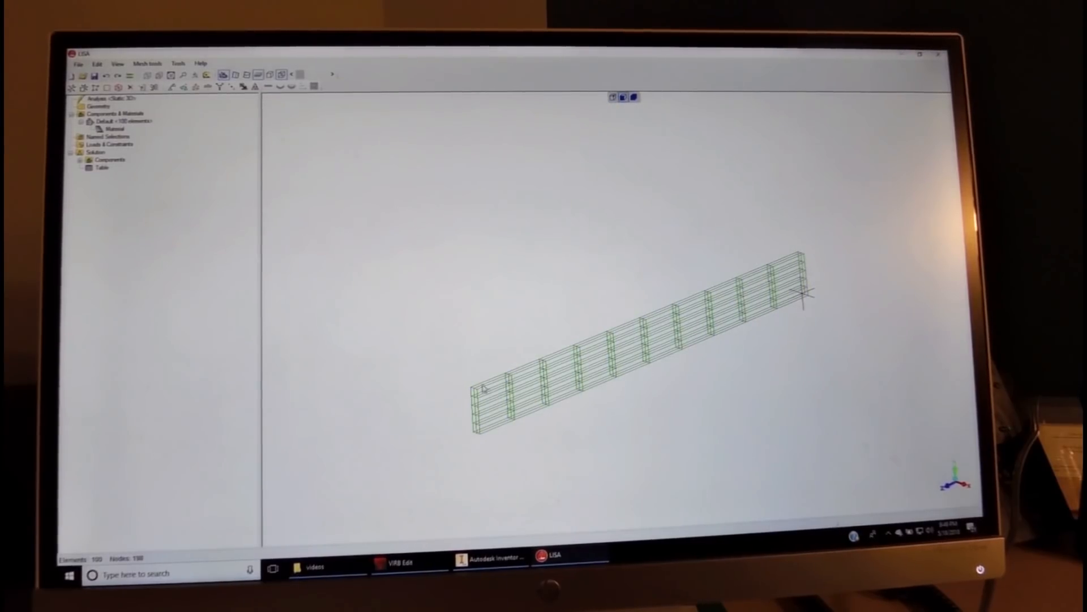
Create a named face selection from the beam's left end faces and rename it 'support'.
{"action": "left_click", "coordinate": [473, 393]}
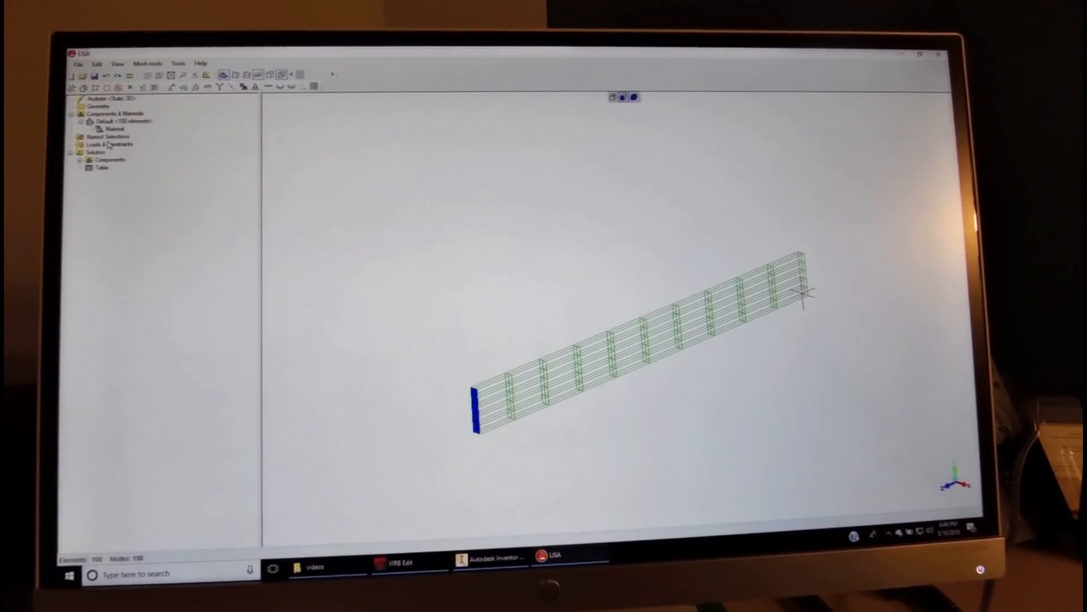
{"action": "right_click", "coordinate": [105, 136]}
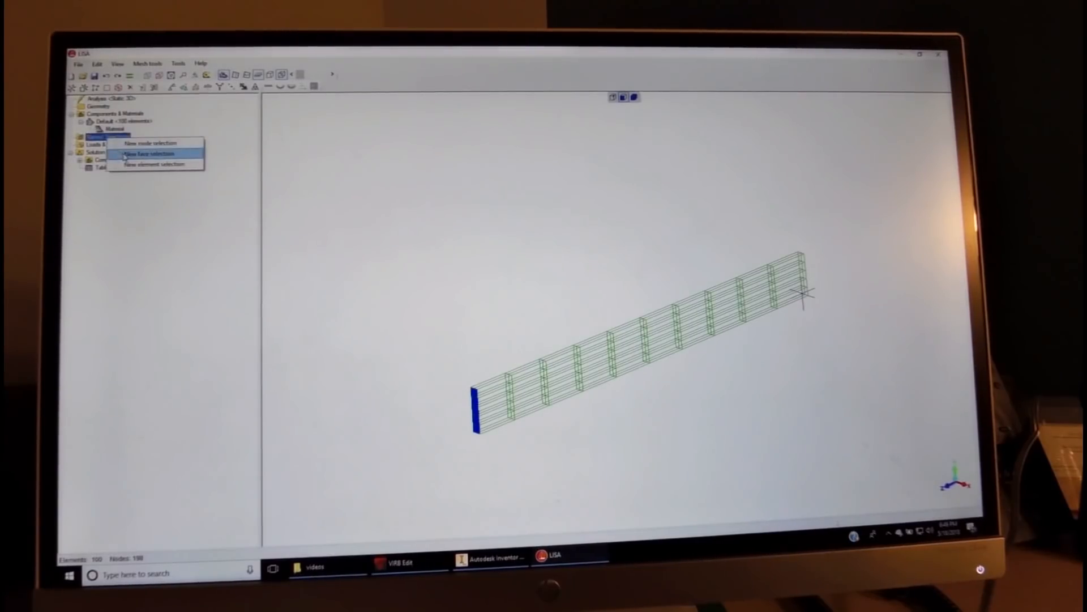
{"action": "left_click", "coordinate": [143, 153]}
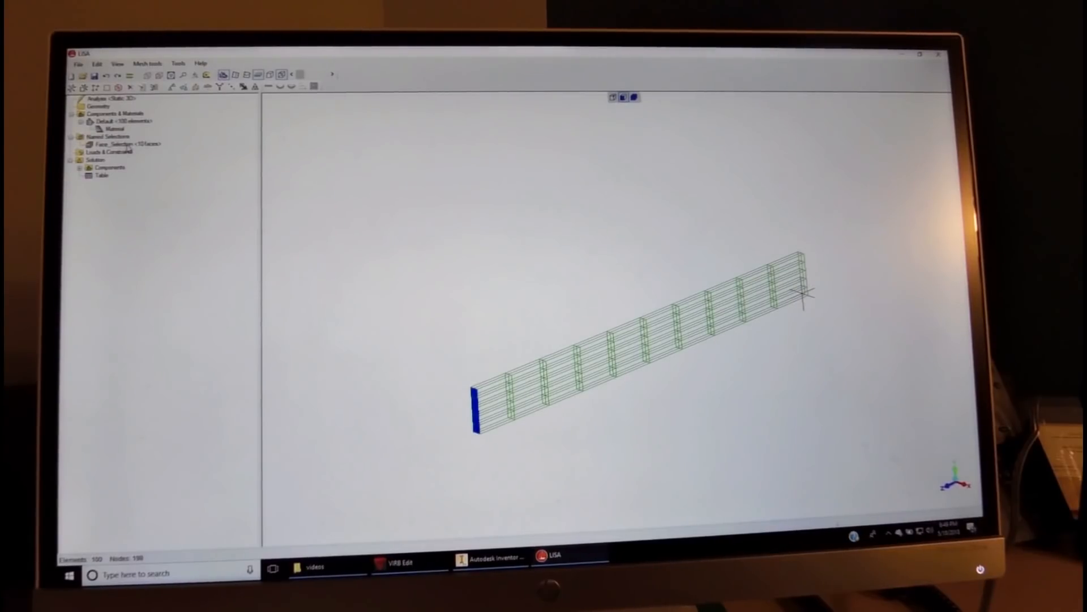
{"action": "right_click", "coordinate": [117, 144]}
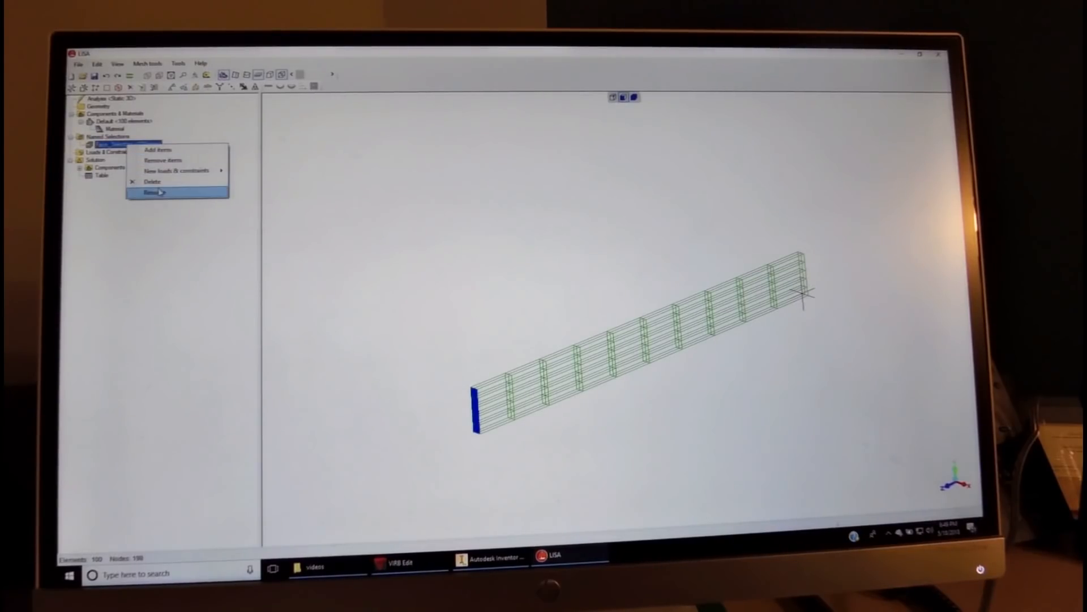
{"action": "left_click", "coordinate": [151, 193]}
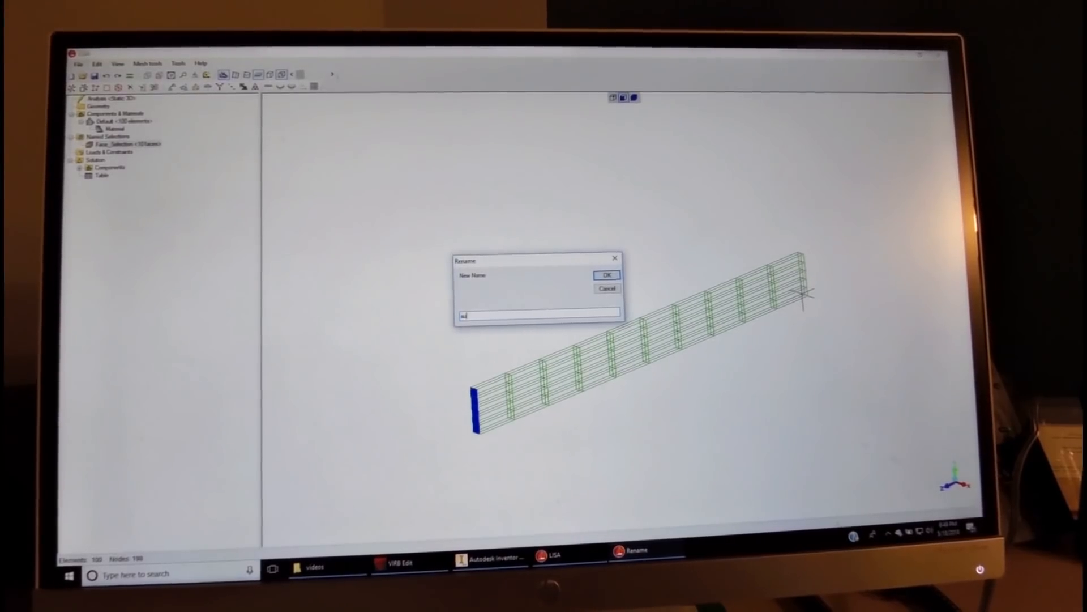
{"action": "type", "text": "support"}
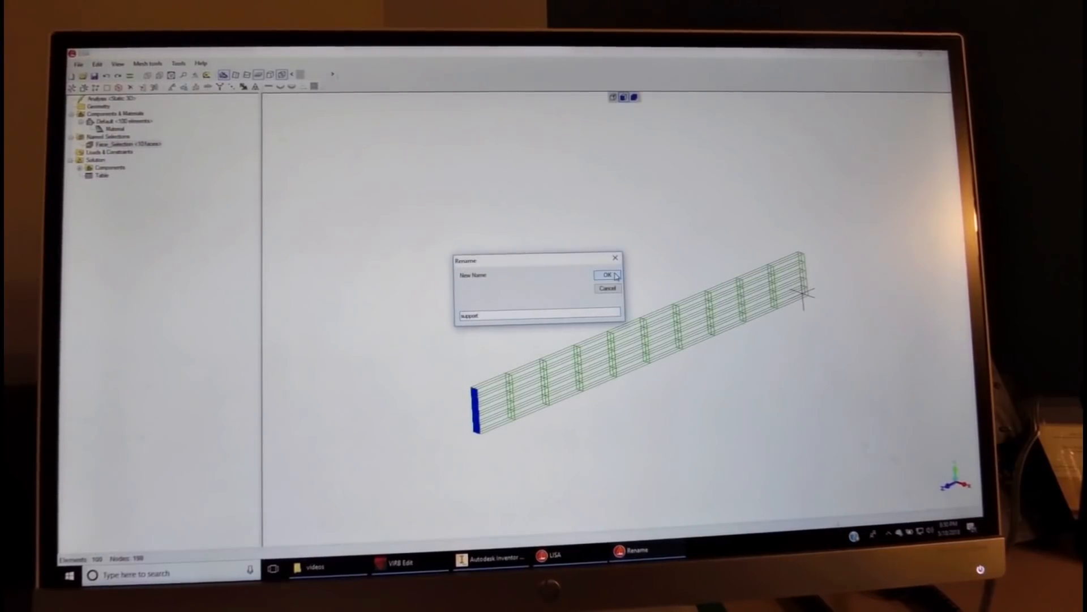
{"action": "left_click", "coordinate": [605, 274]}
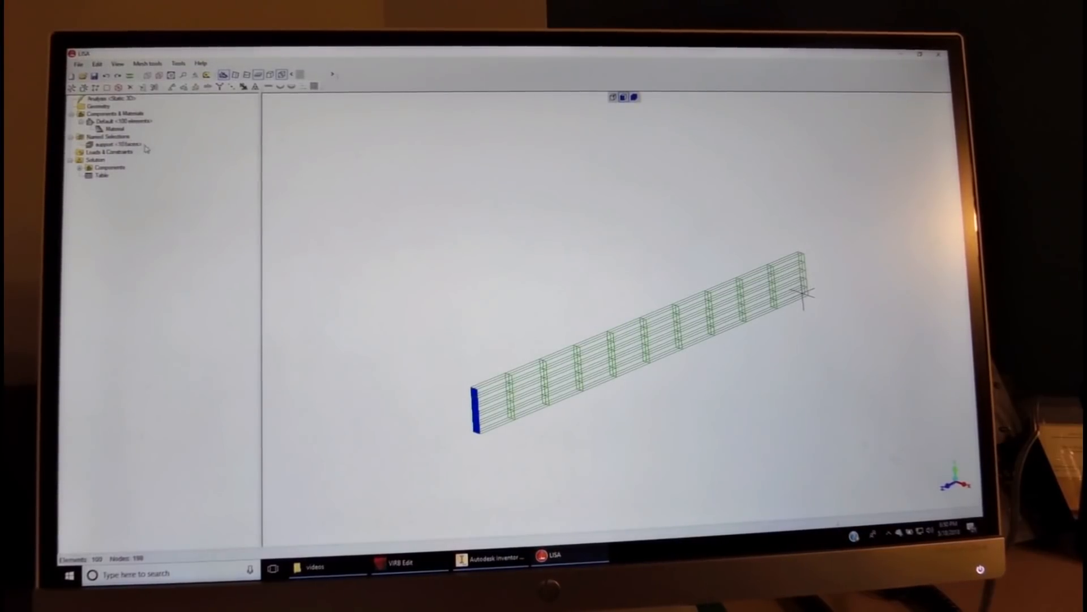
{"action": "mouse_move", "coordinate": [613, 98]}
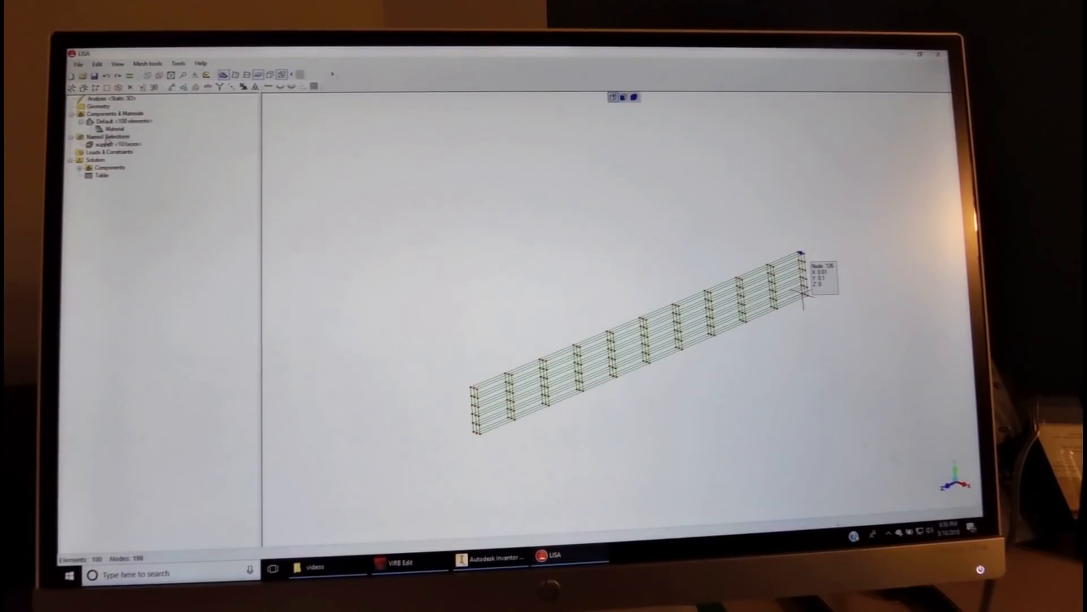
Create a named node selection from the free-end node and rename it 'load'.
{"action": "right_click", "coordinate": [111, 137]}
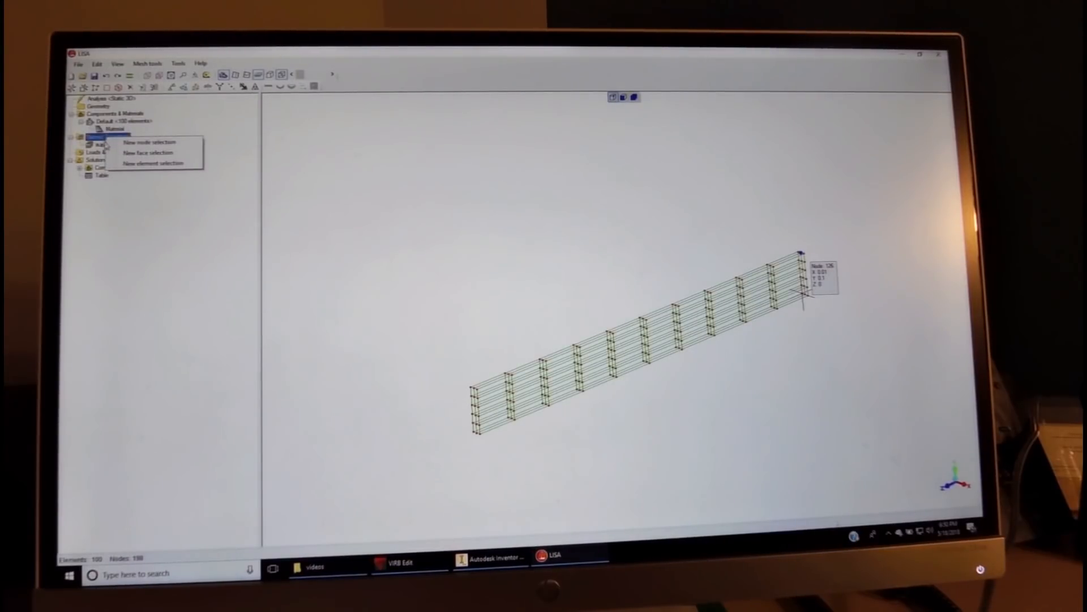
{"action": "mouse_move", "coordinate": [153, 142]}
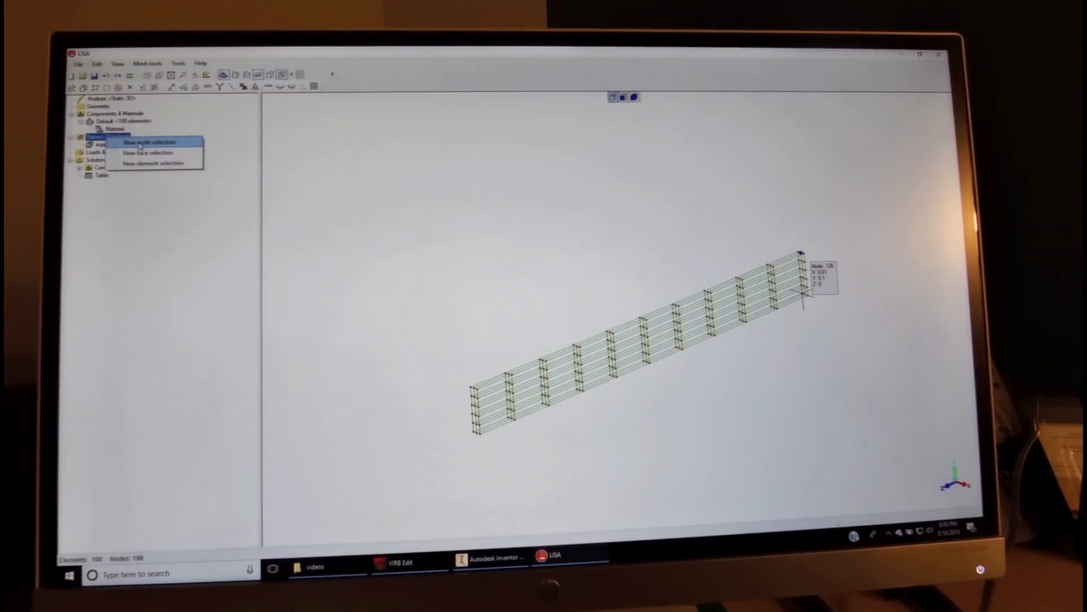
{"action": "left_click", "coordinate": [150, 141]}
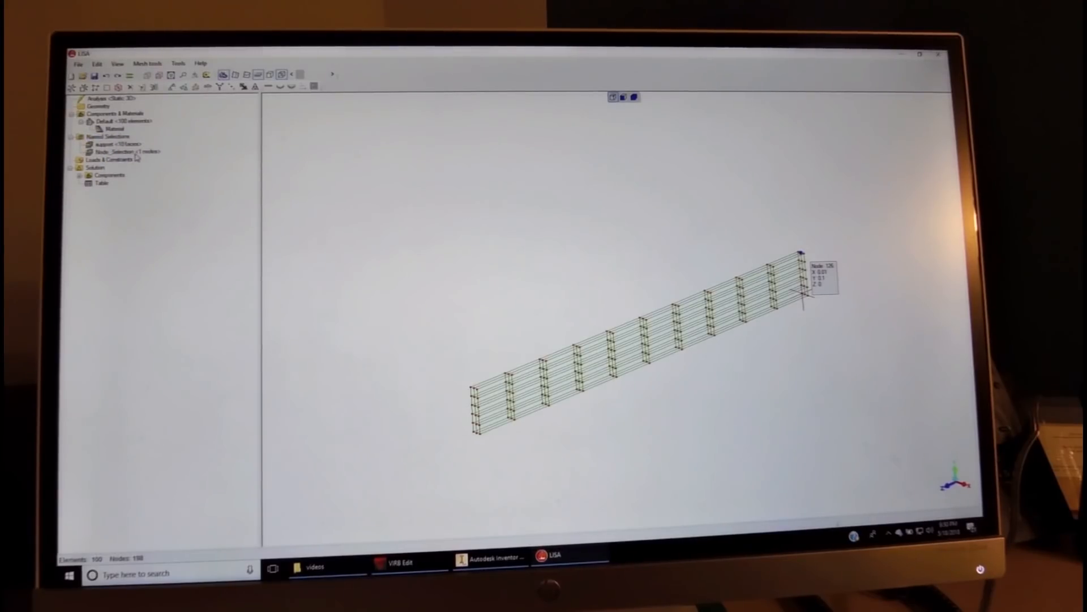
{"action": "right_click", "coordinate": [125, 151]}
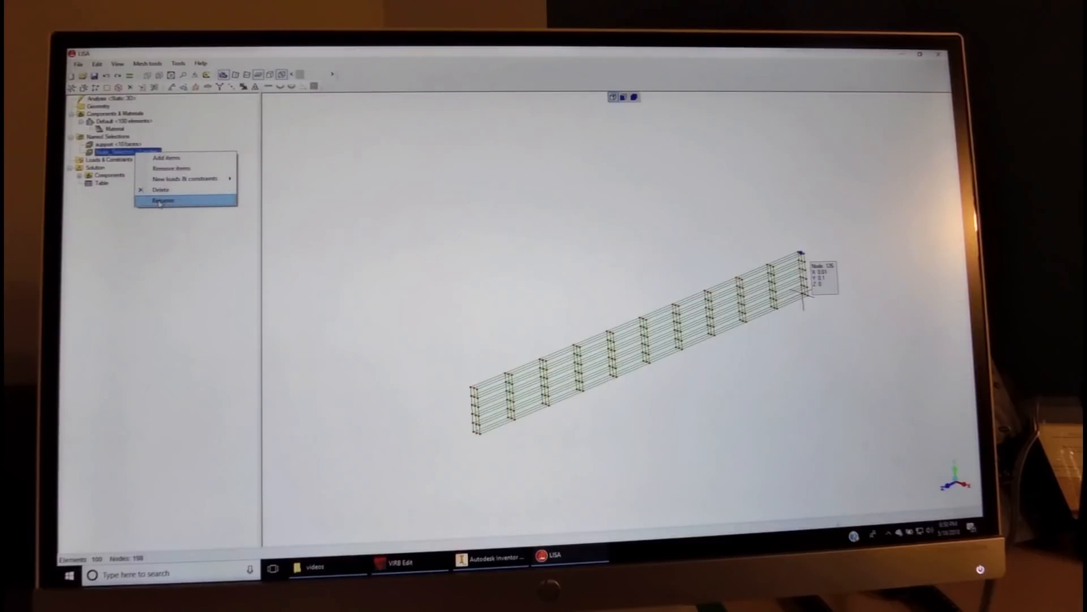
{"action": "left_click", "coordinate": [161, 201]}
{"action": "type", "text": "load"}
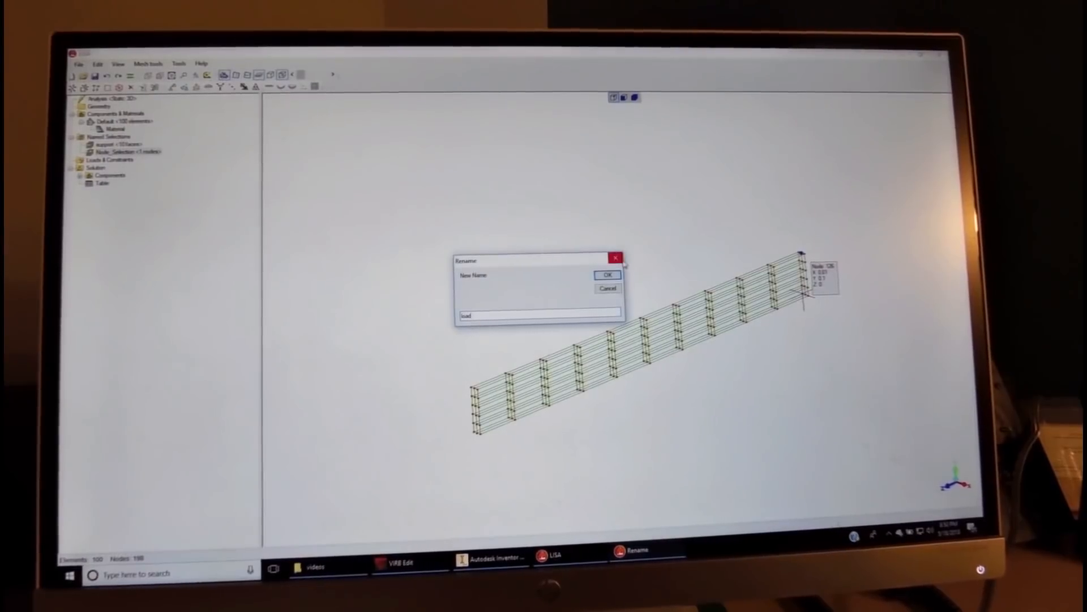
{"action": "left_click", "coordinate": [608, 274]}
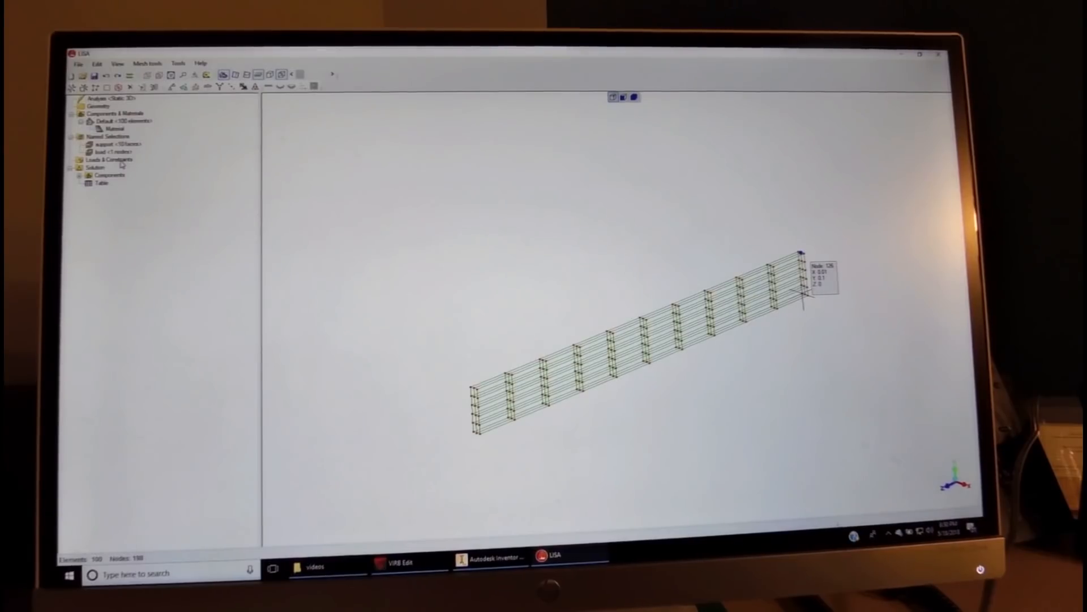
Add a fixed support constraint on the 'support' face selection.
{"action": "right_click", "coordinate": [105, 159]}
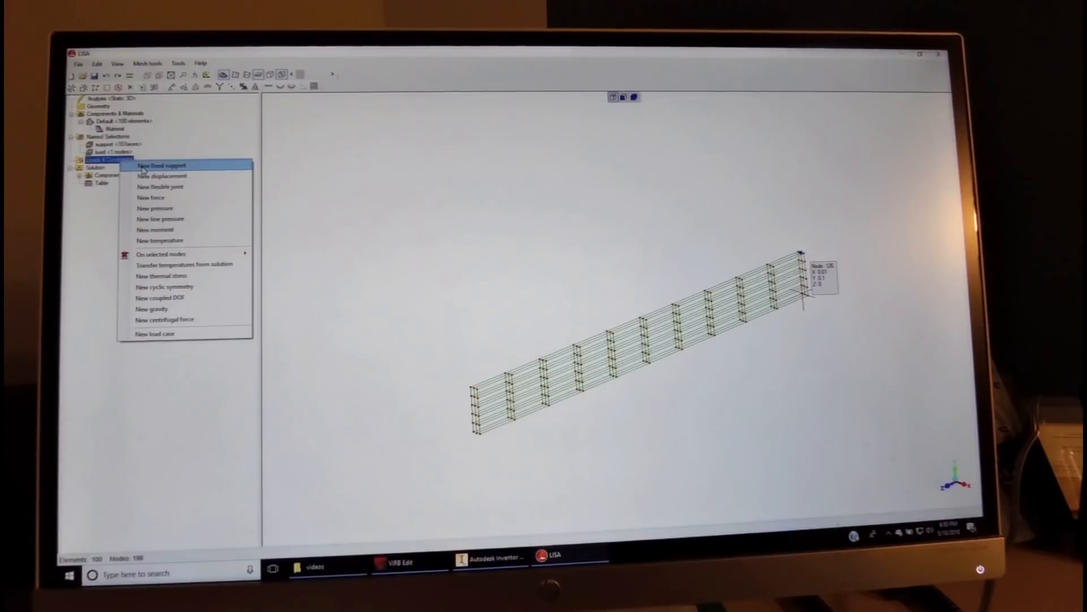
{"action": "left_click", "coordinate": [159, 165]}
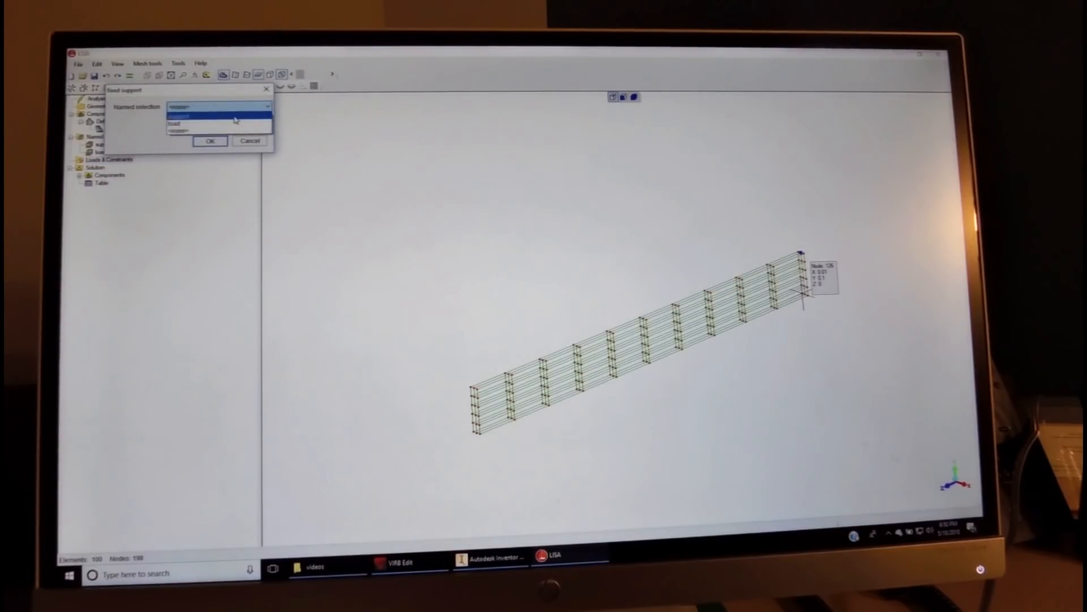
{"action": "left_click", "coordinate": [211, 141]}
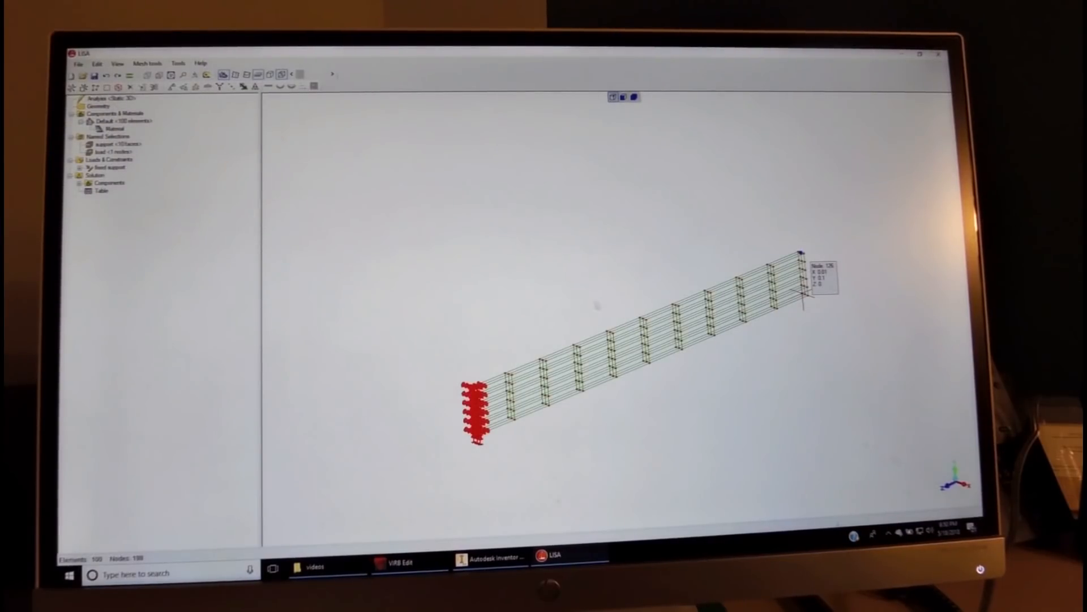
Add a force of 1000 in Y on the 'load' node selection.
{"action": "right_click", "coordinate": [104, 158]}
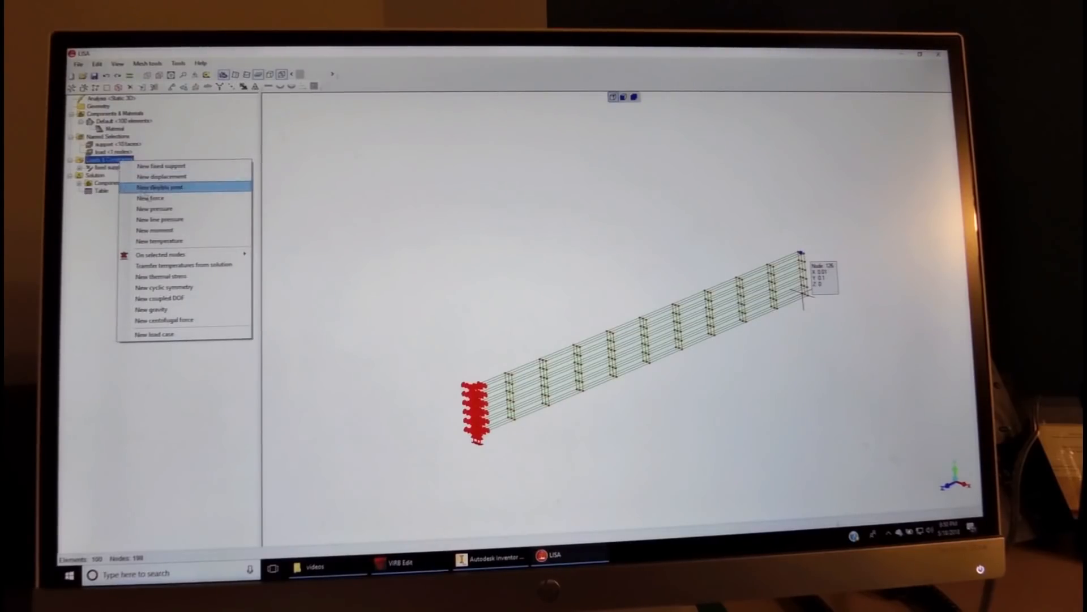
{"action": "left_click", "coordinate": [150, 197]}
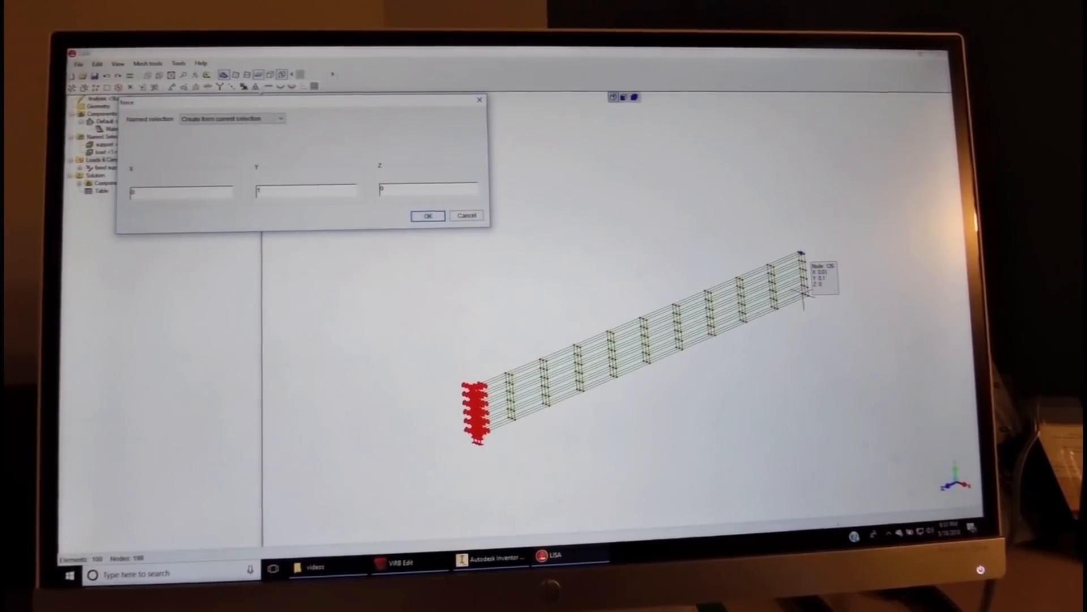
{"action": "type", "text": "1000"}
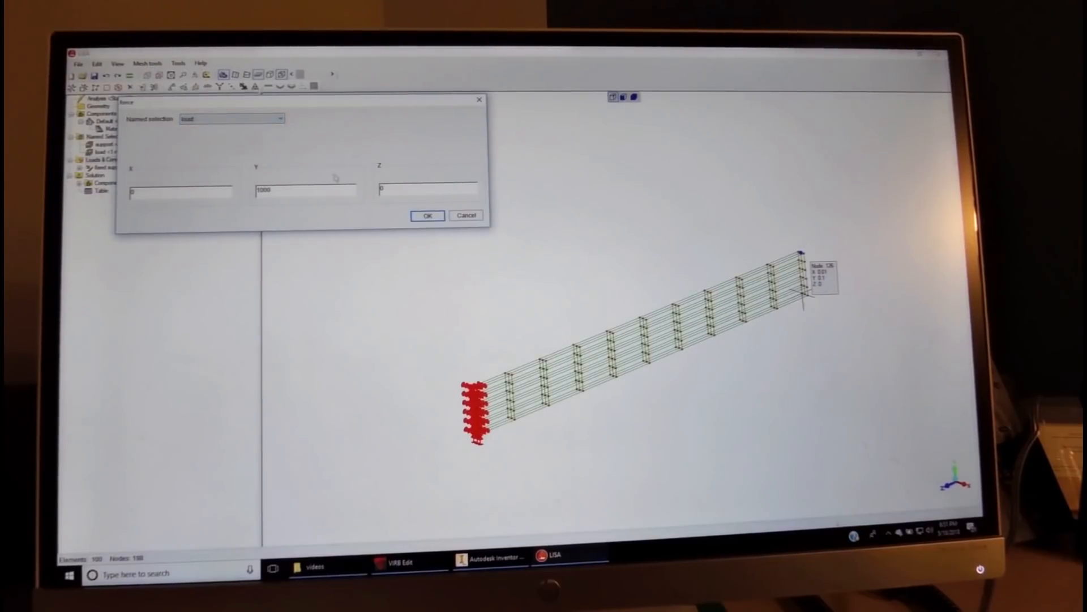
{"action": "left_click", "coordinate": [428, 215]}
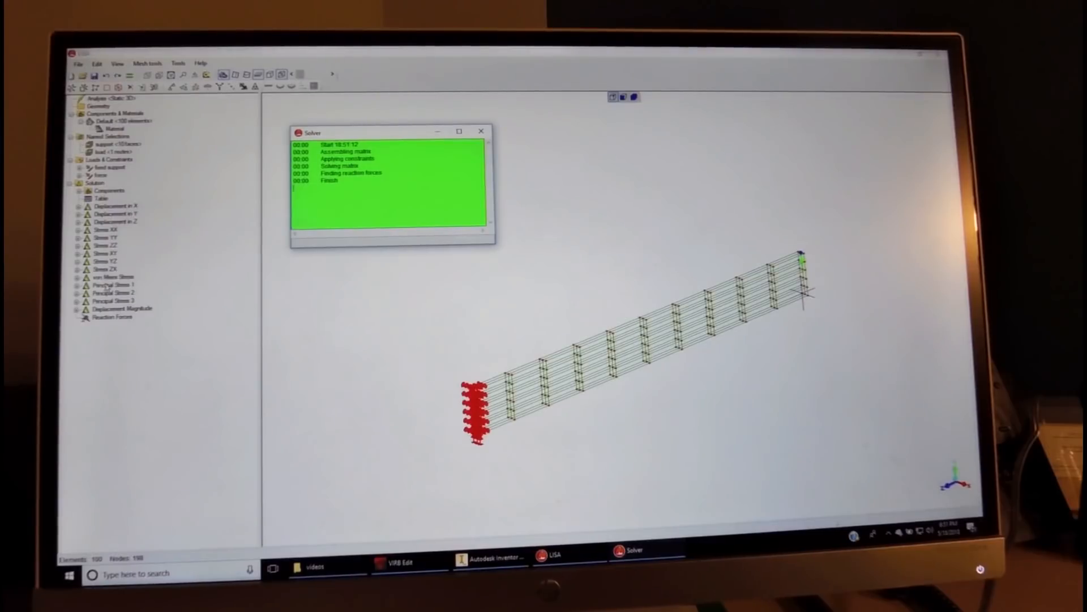
Display the von Mises stress contour plot from the solution results.
{"action": "left_click", "coordinate": [112, 277]}
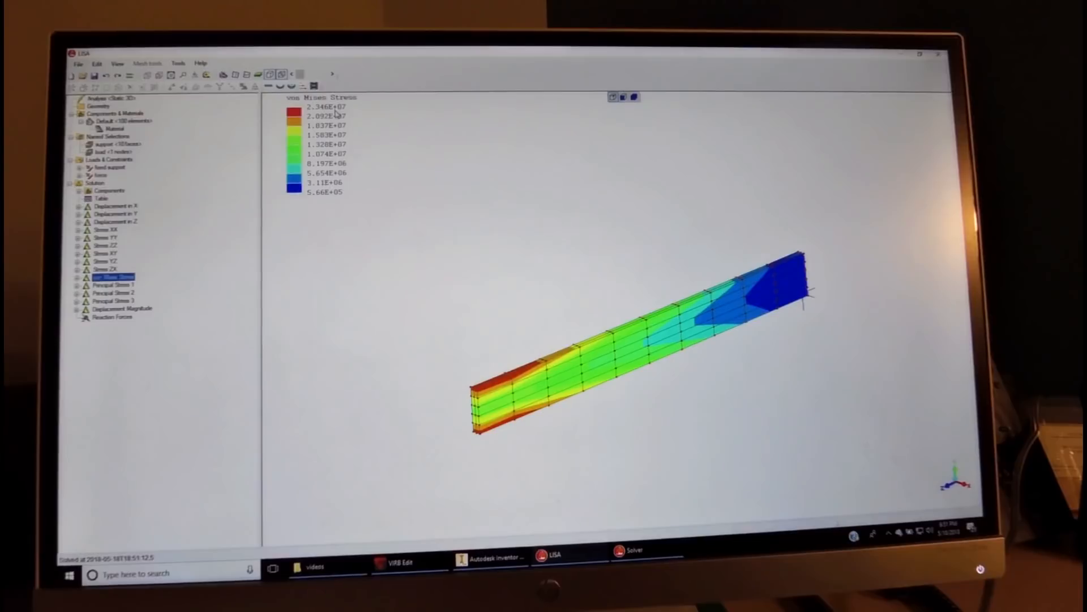
{"action": "mouse_move", "coordinate": [491, 559]}
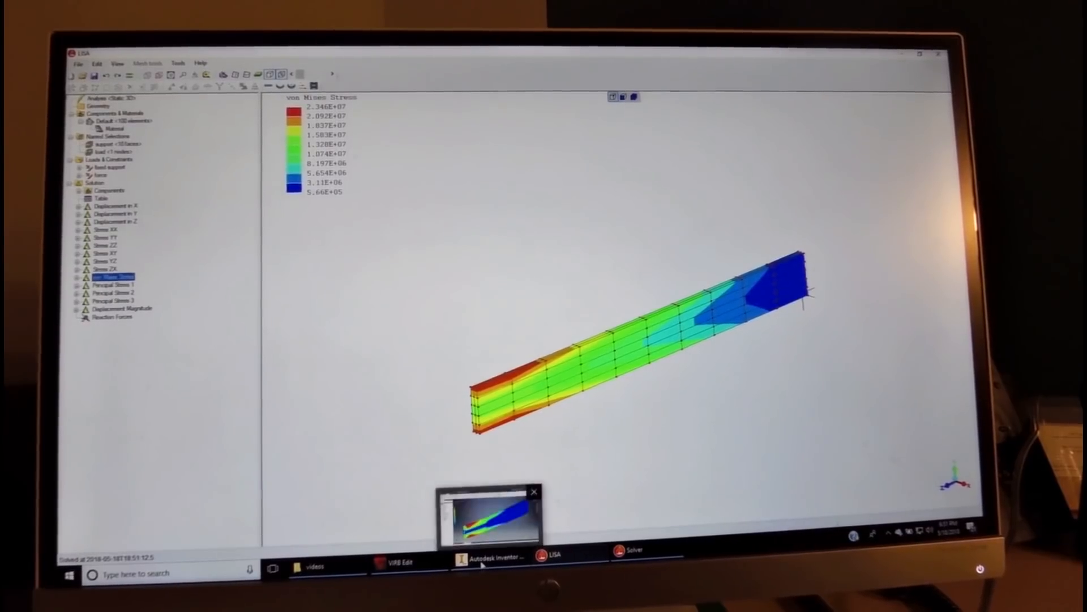
View Inventor's von Mises result for comparison, then return to LISA.
{"action": "left_click", "coordinate": [490, 556]}
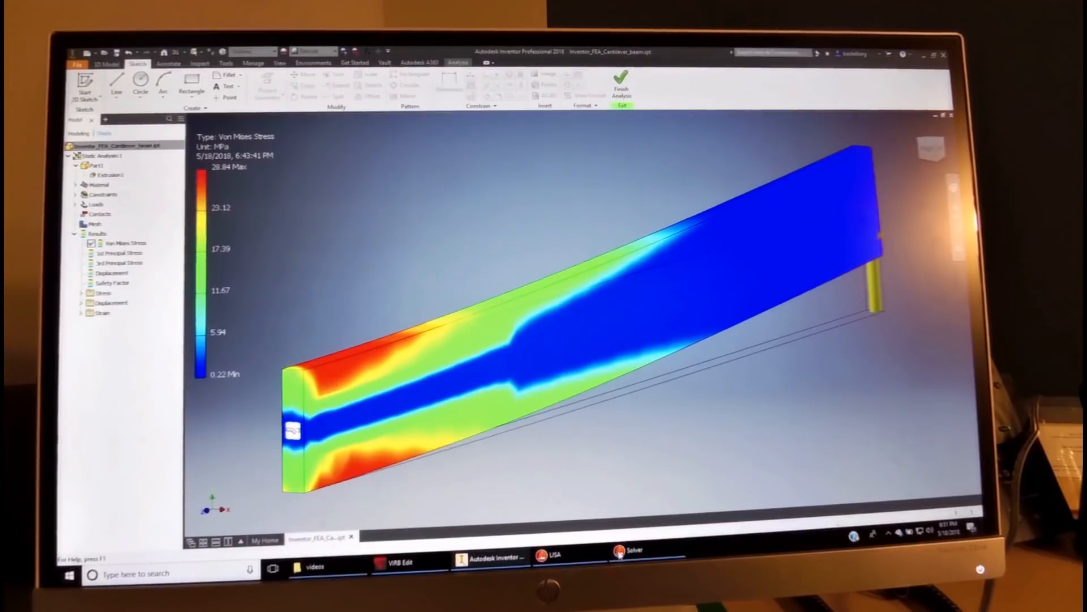
{"action": "left_click", "coordinate": [548, 555]}
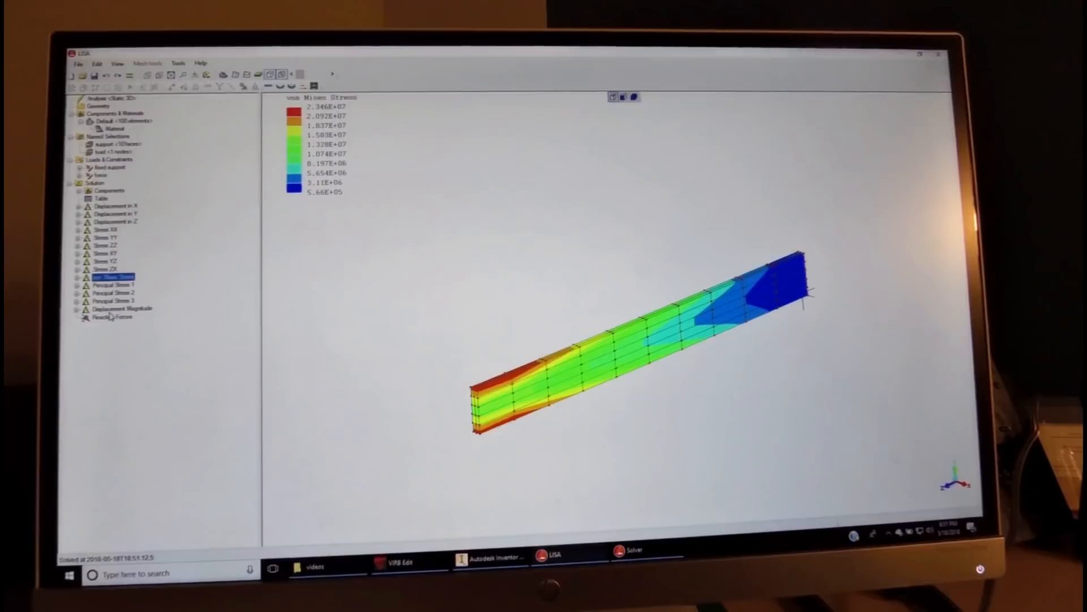
View the displacement magnitude contour (peak ~0.00202), then hide results to show the meshed beam.
{"action": "left_click", "coordinate": [124, 308]}
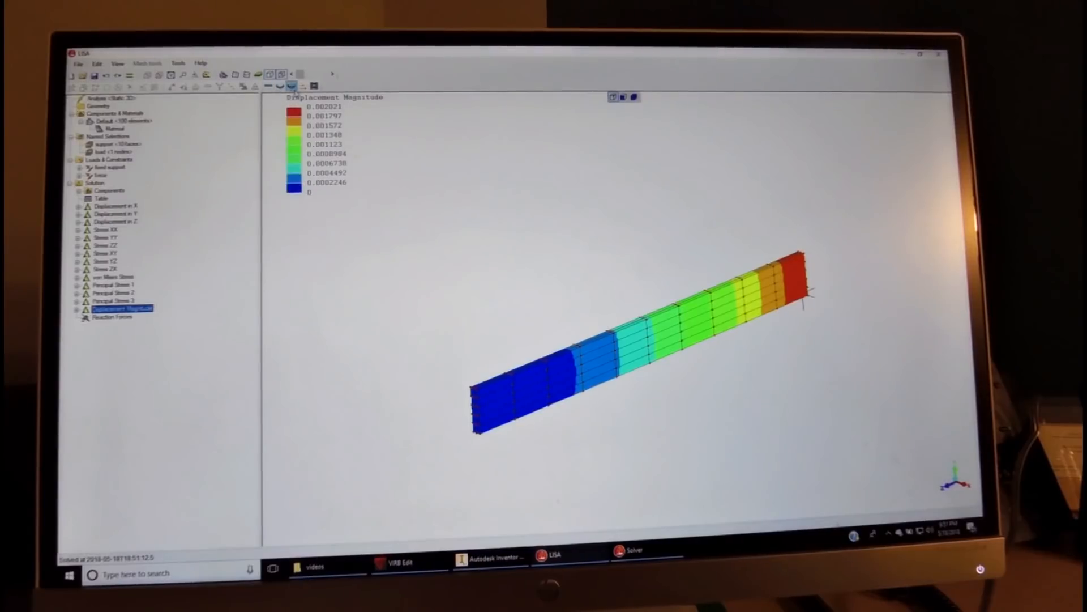
{"action": "left_click", "coordinate": [278, 86]}
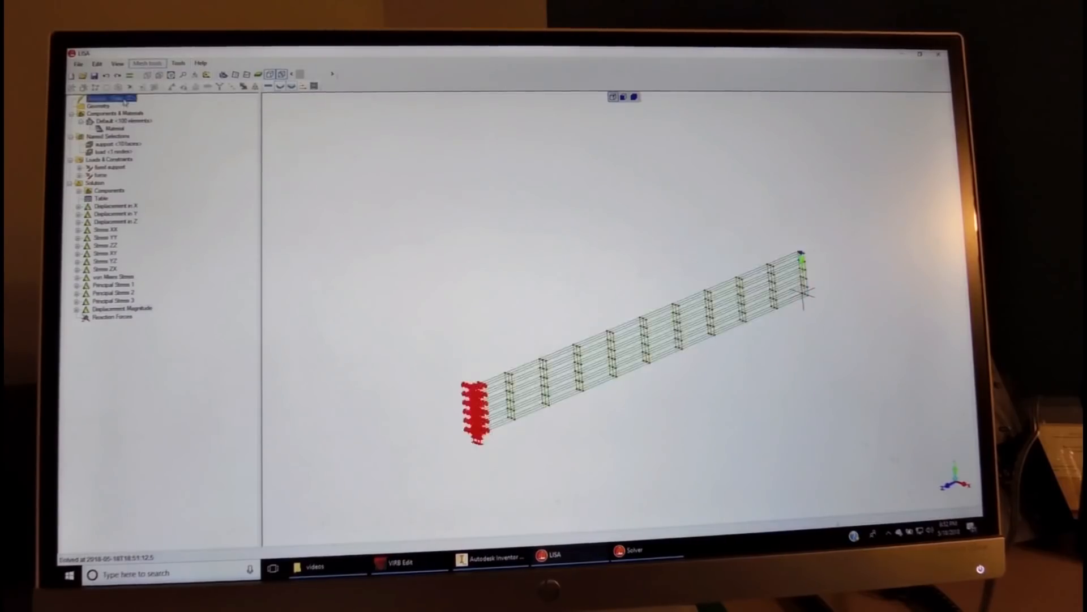
{"action": "left_click", "coordinate": [147, 63]}
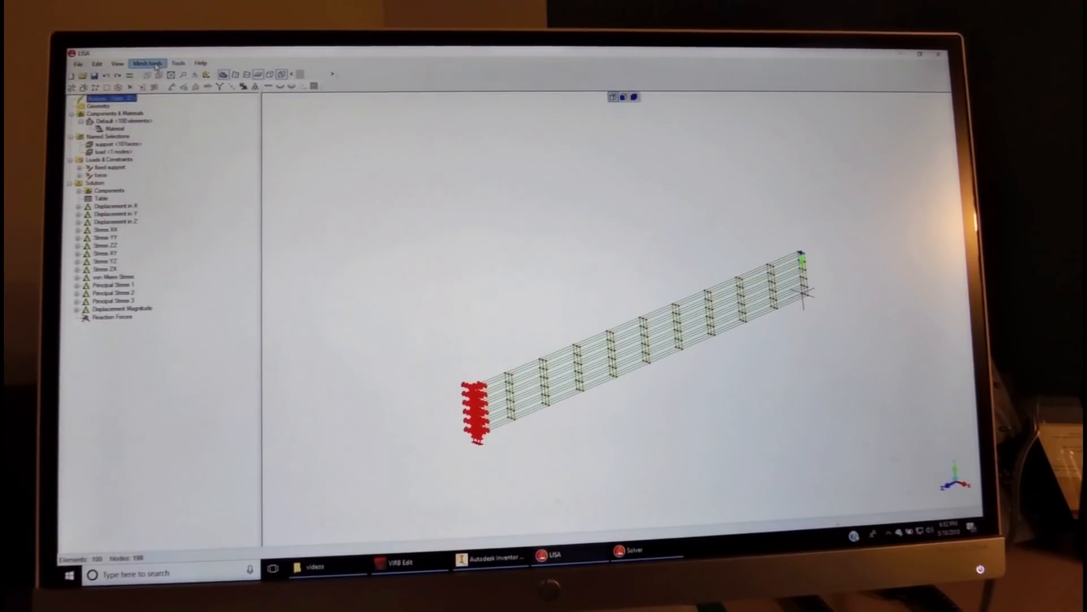
{"action": "left_click", "coordinate": [147, 63]}
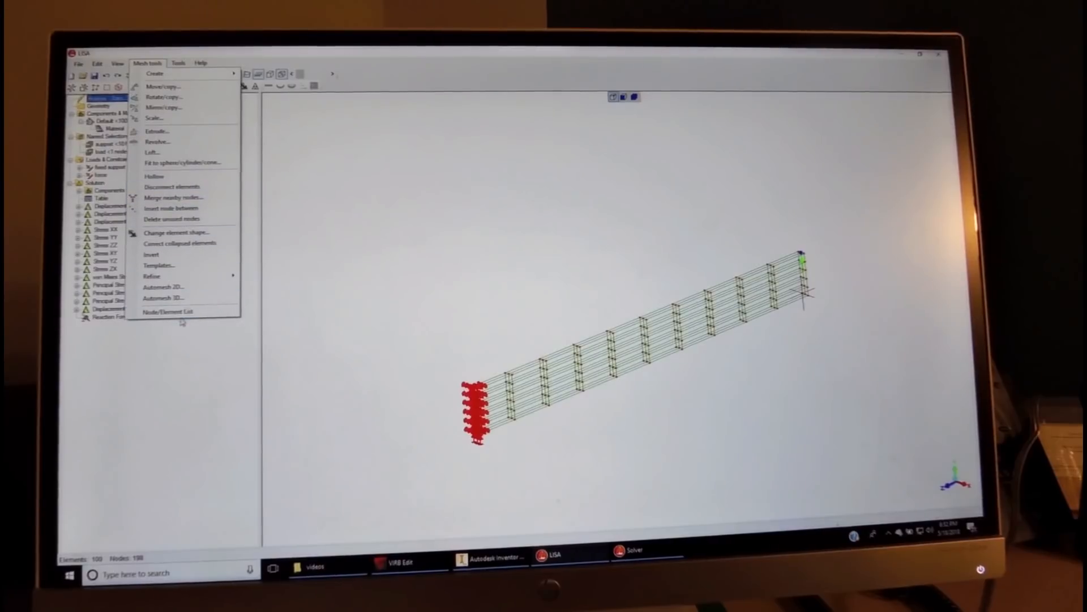
{"action": "left_click", "coordinate": [166, 311]}
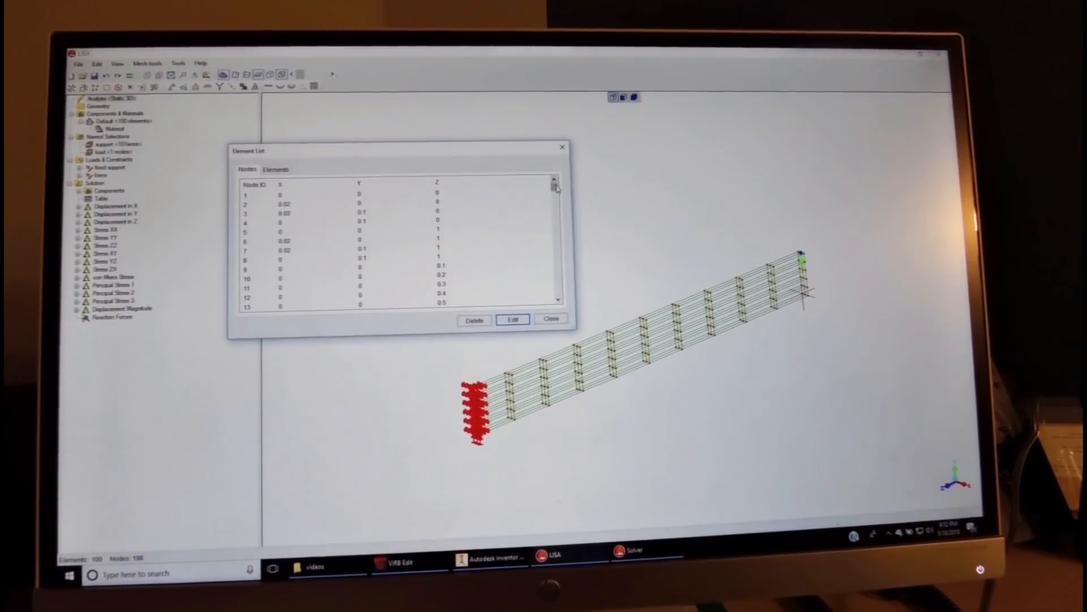
{"action": "left_click", "coordinate": [558, 298]}
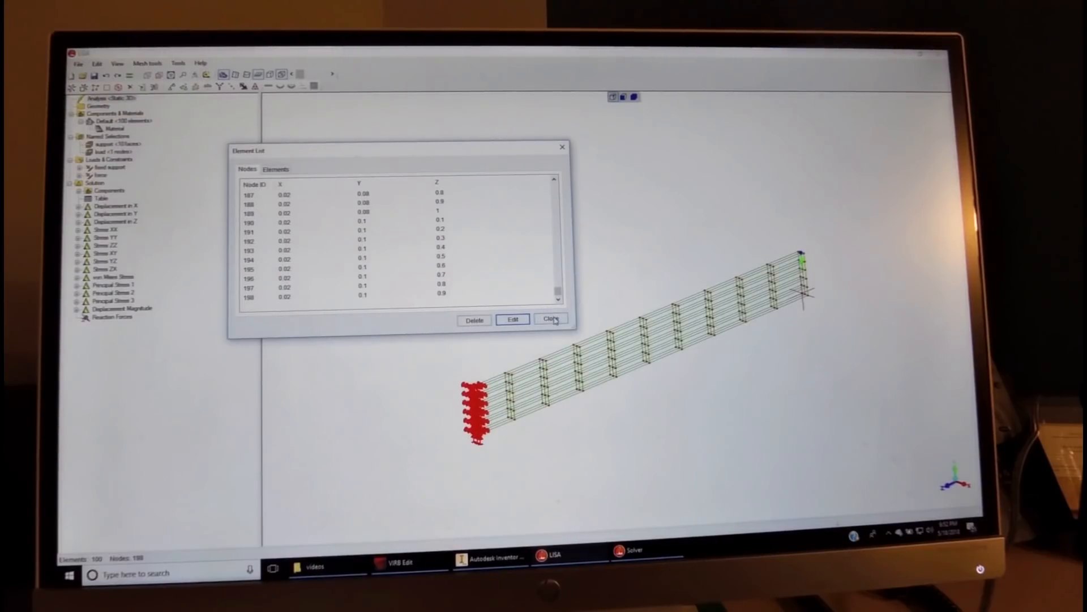
{"action": "left_click", "coordinate": [550, 319]}
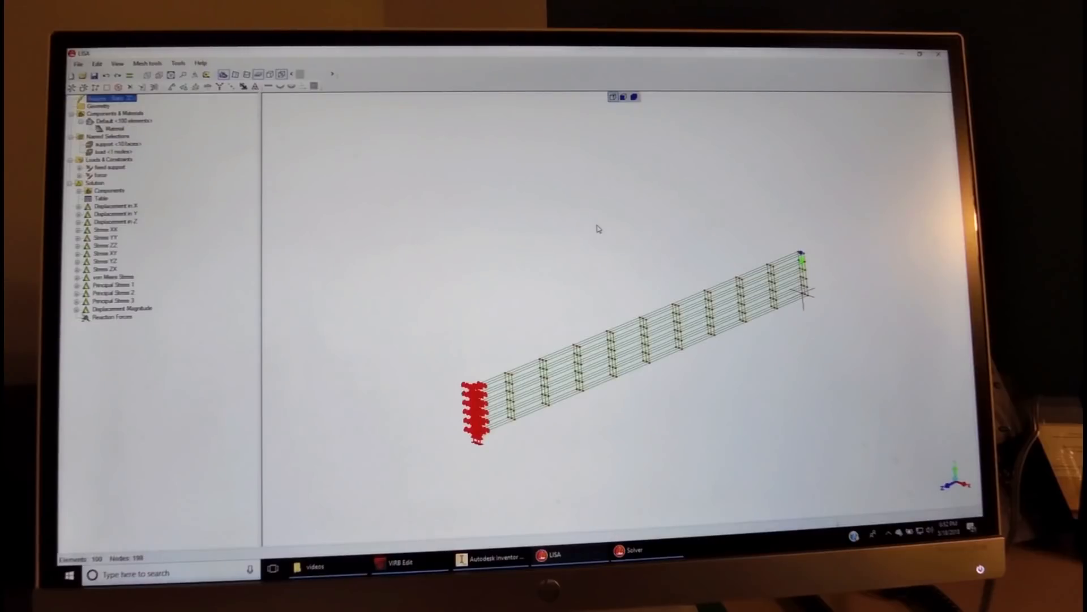
{"action": "mouse_move", "coordinate": [435, 447]}
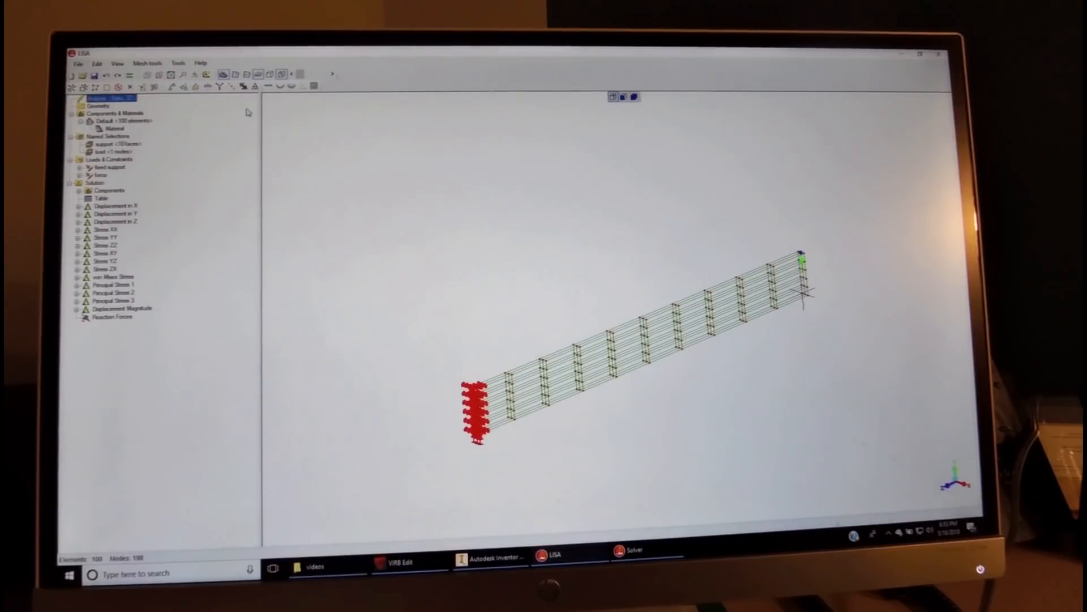
{"action": "mouse_move", "coordinate": [147, 62]}
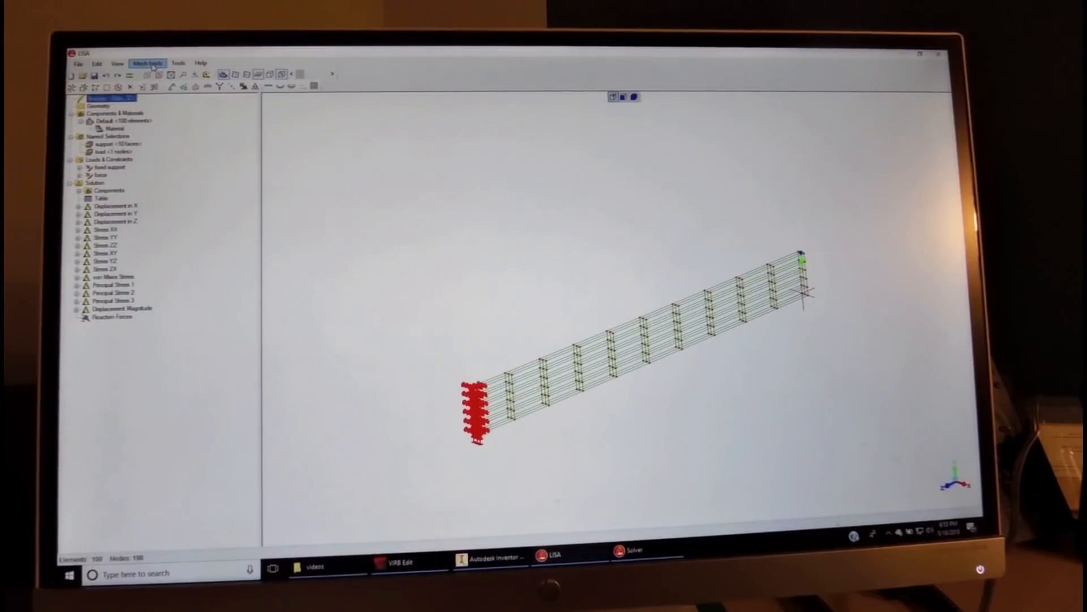
Refine the mesh to 800 elements and 1155 nodes via Mesh tools > Refine, then run the solver.
{"action": "left_click", "coordinate": [146, 63]}
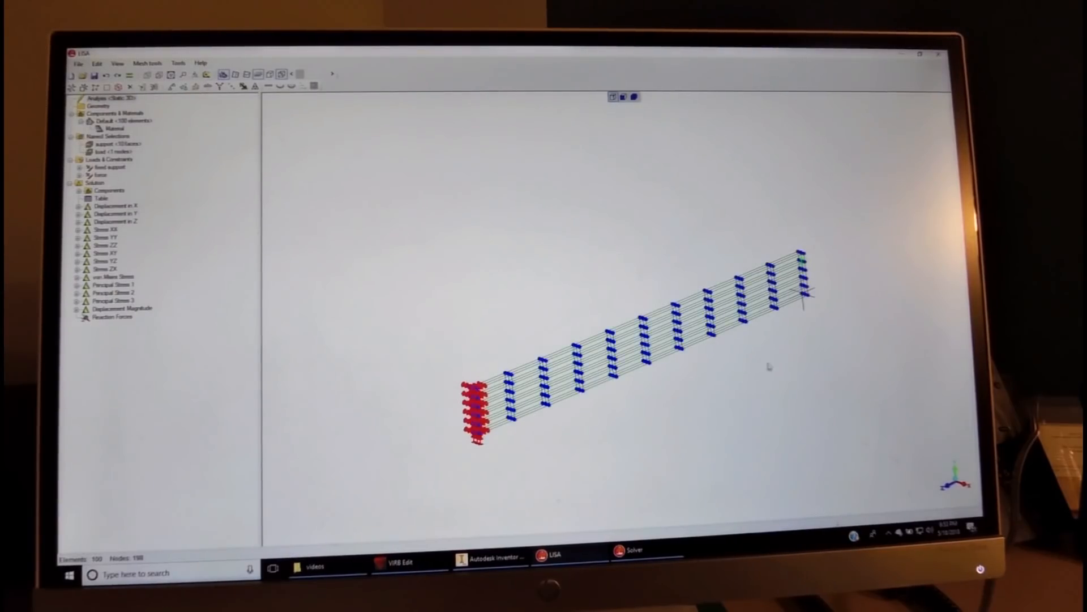
{"action": "mouse_move", "coordinate": [118, 62]}
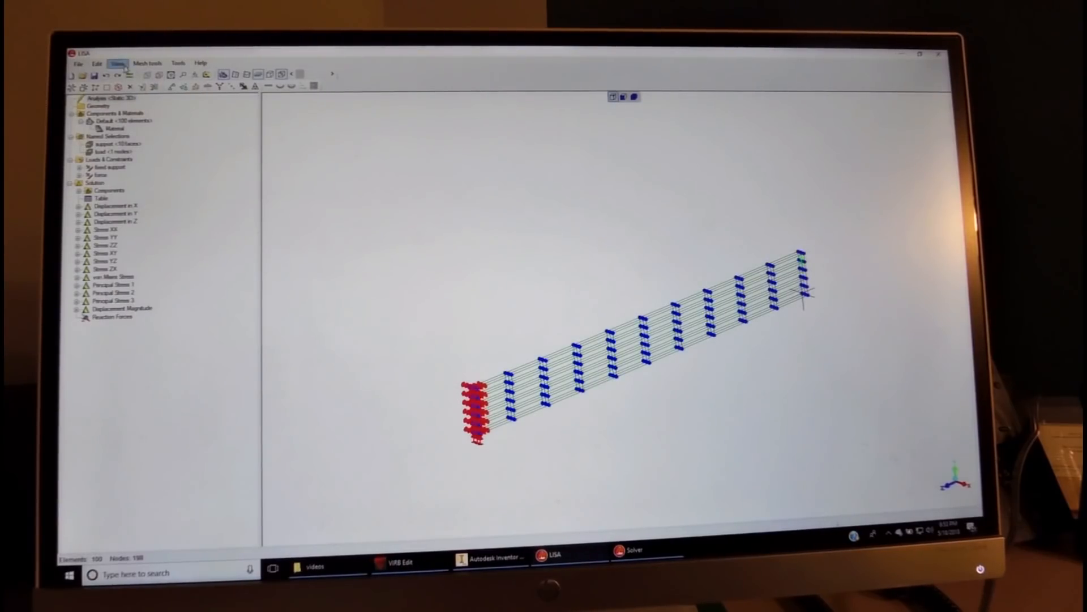
{"action": "left_click", "coordinate": [146, 63]}
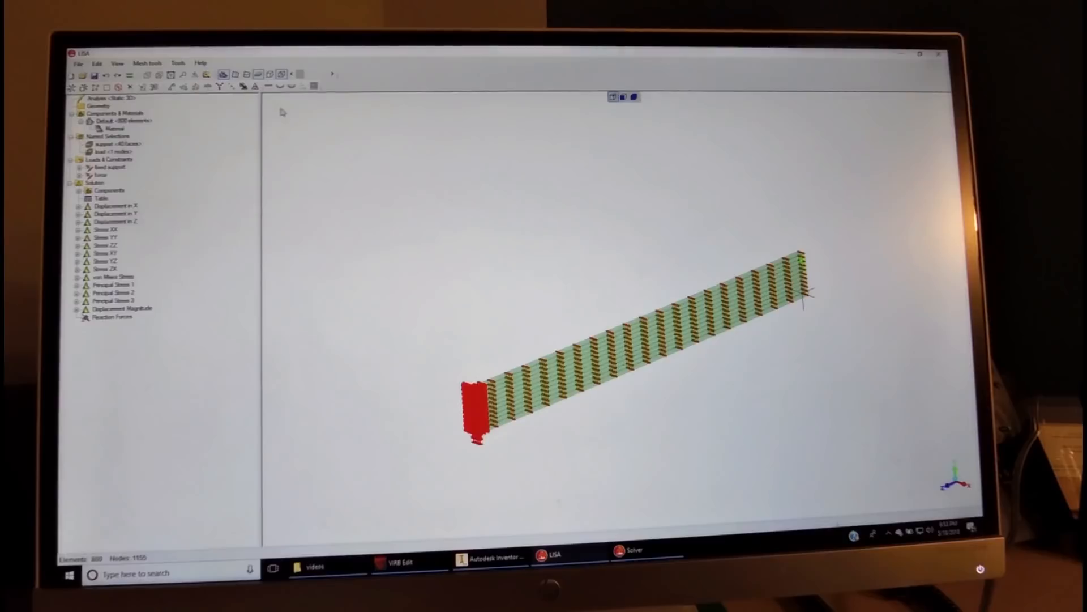
{"action": "left_click", "coordinate": [129, 75]}
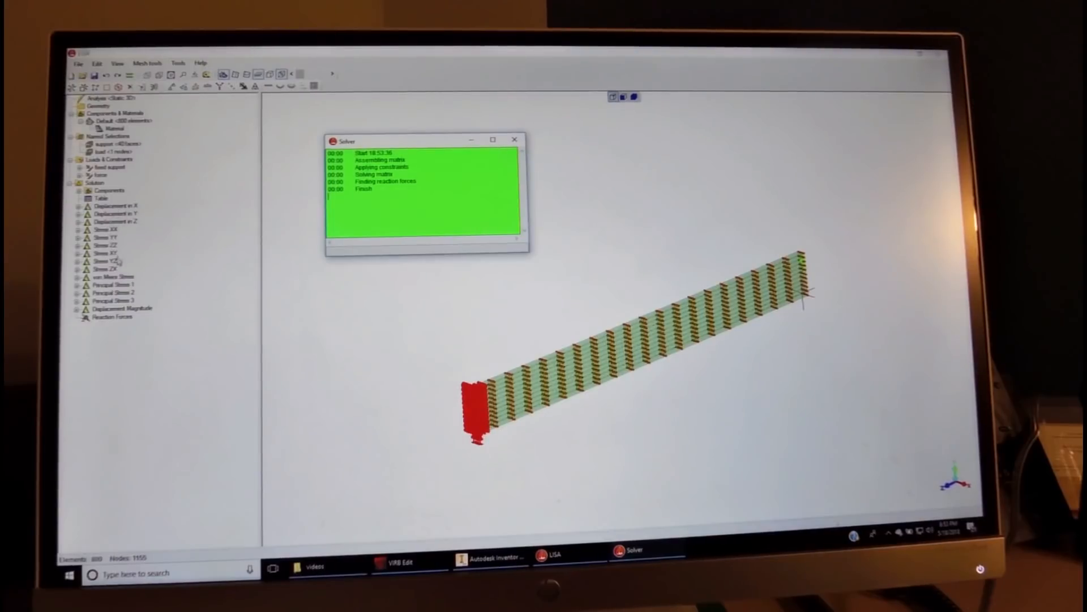
Compare the Inventor stress result, then return to LISA's von Mises contour peaking near 2.76E+07.
{"action": "left_click", "coordinate": [114, 276]}
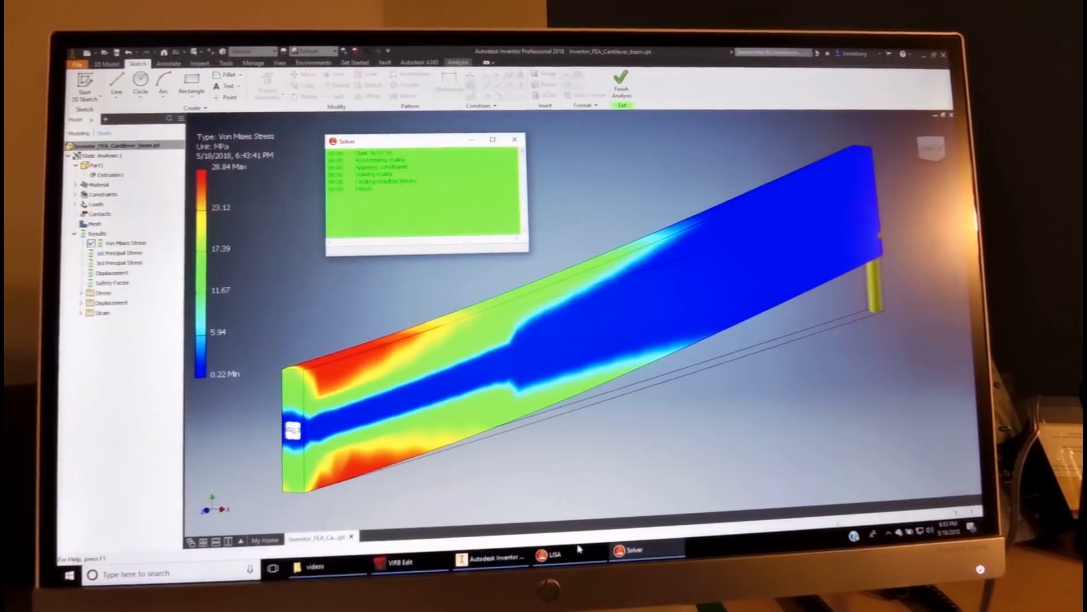
{"action": "left_click", "coordinate": [551, 559]}
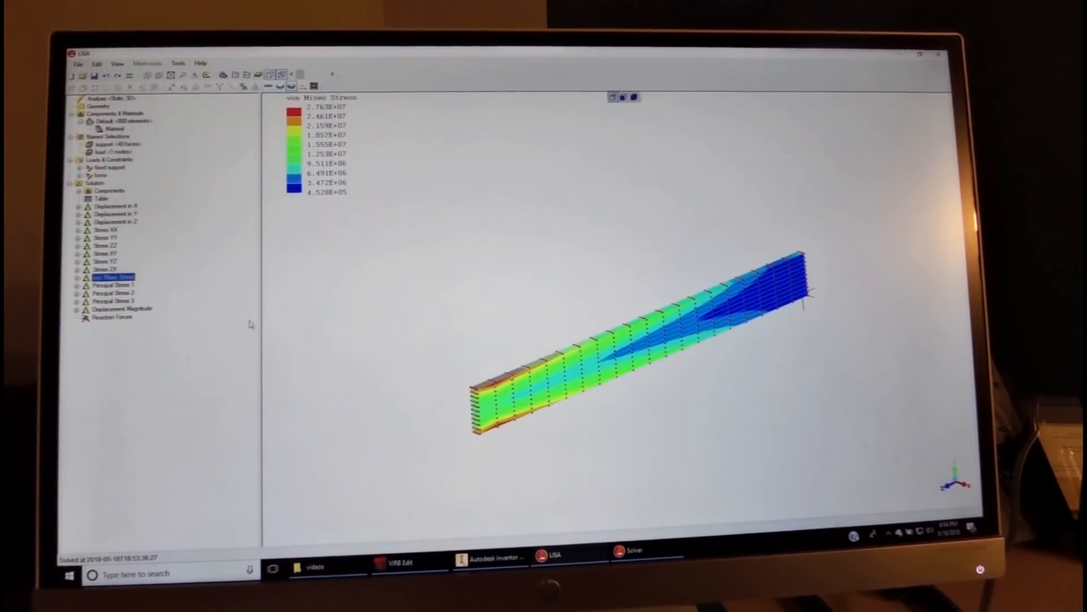
Display the Y displacement contour of the refined beam, reaching about 0.002596 at the free end.
{"action": "left_click", "coordinate": [111, 214]}
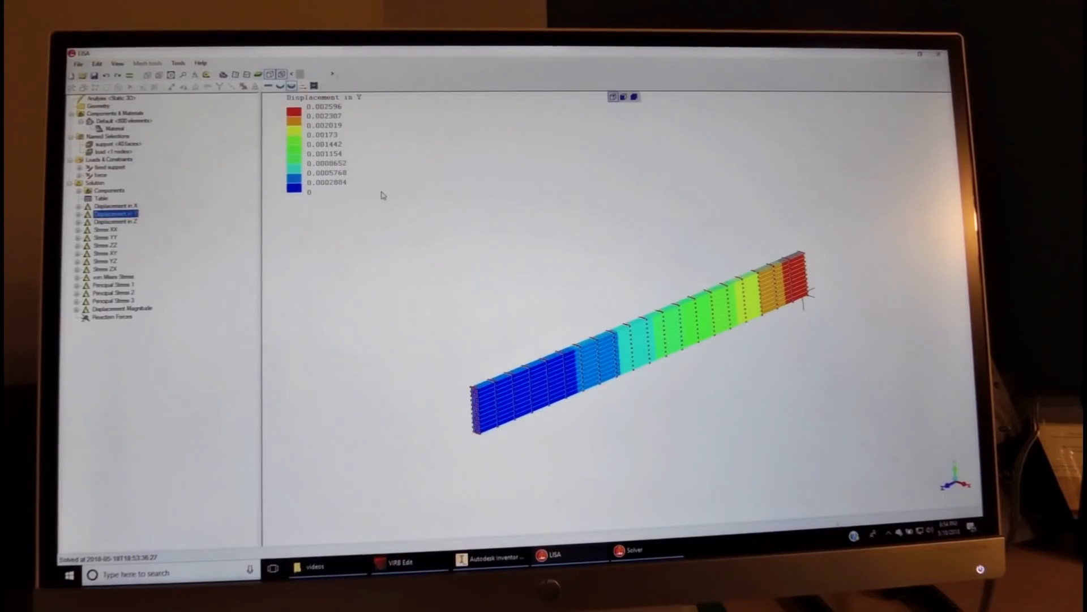
{"action": "mouse_move", "coordinate": [373, 226]}
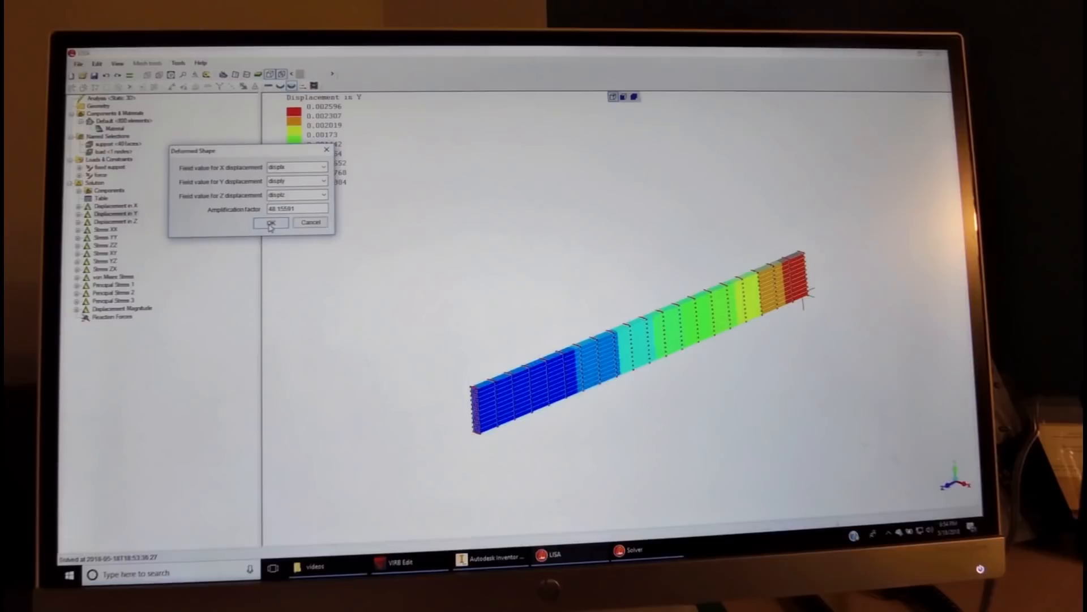
Show the deformed shape amplified about 48 times and play, then stop, the deflection animation.
{"action": "left_click", "coordinate": [271, 222]}
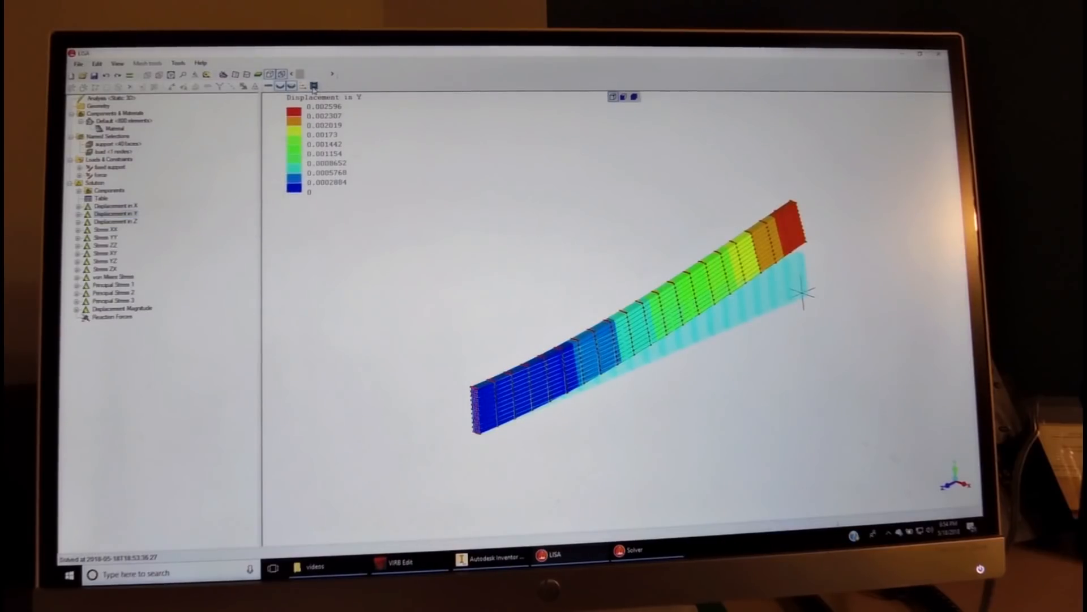
{"action": "left_click", "coordinate": [313, 86]}
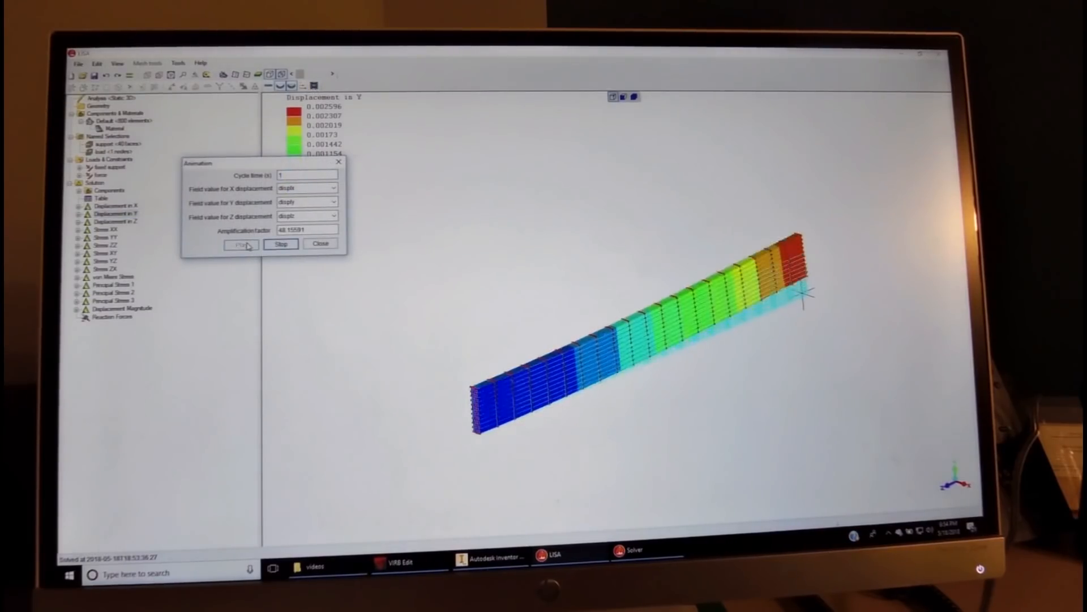
{"action": "left_click", "coordinate": [242, 244]}
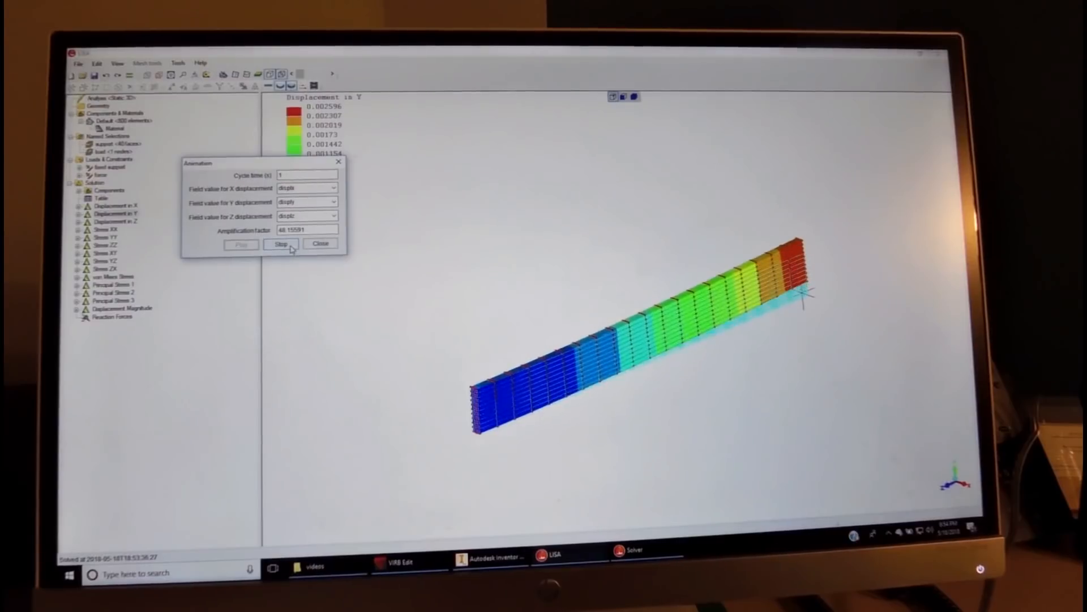
{"action": "left_click", "coordinate": [281, 244]}
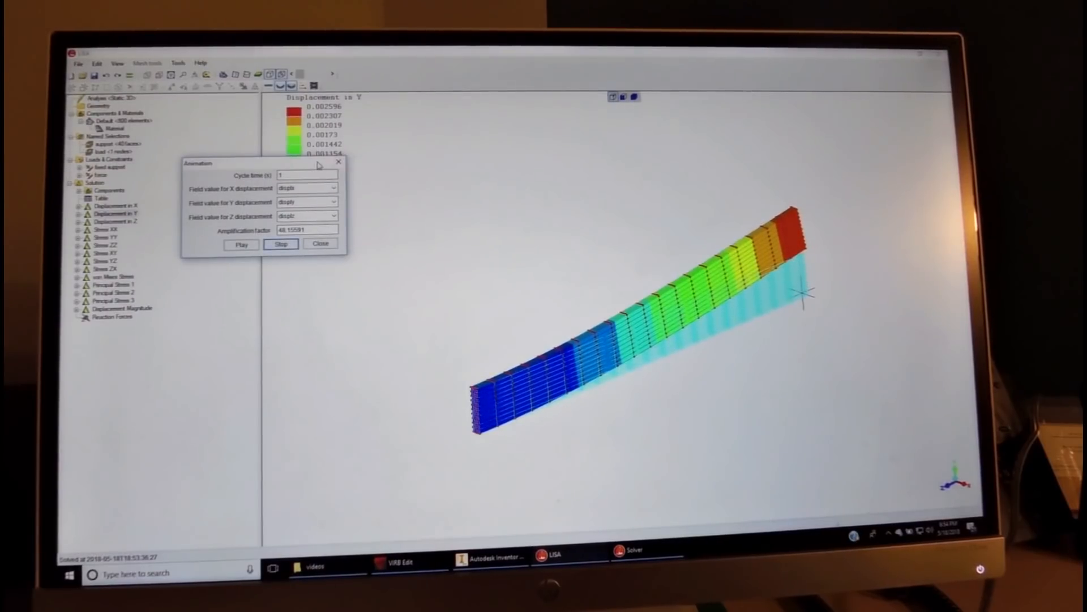